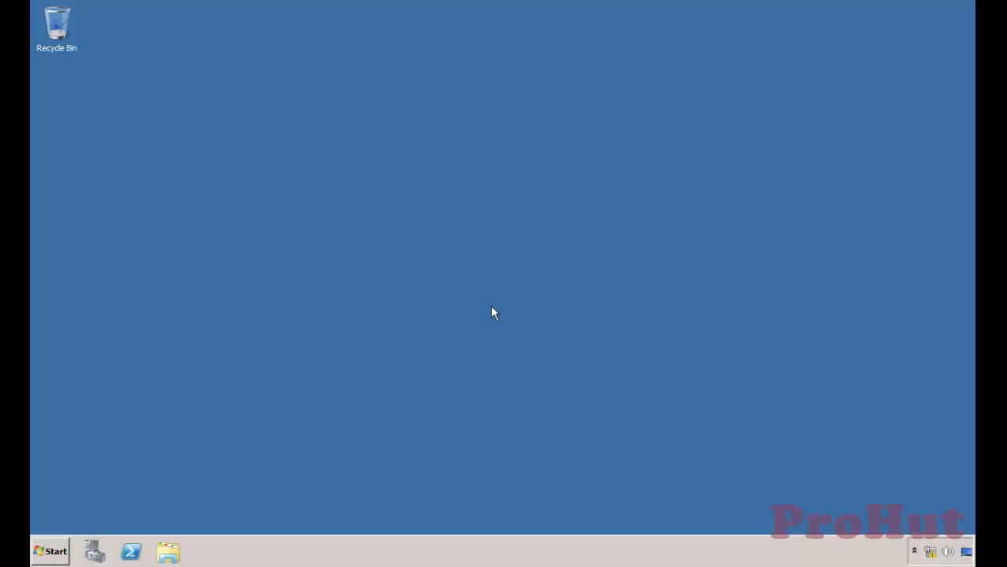
mouse_move(907, 485)
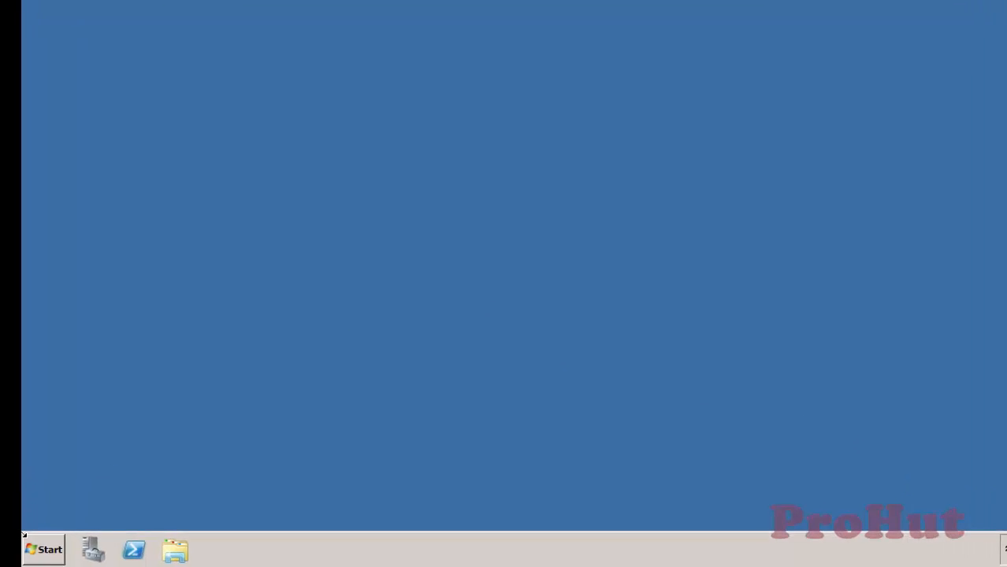
- Launch Citrix AppCenter from Start > Administrative Tools > Citrix > Management Consoles
click(42, 548)
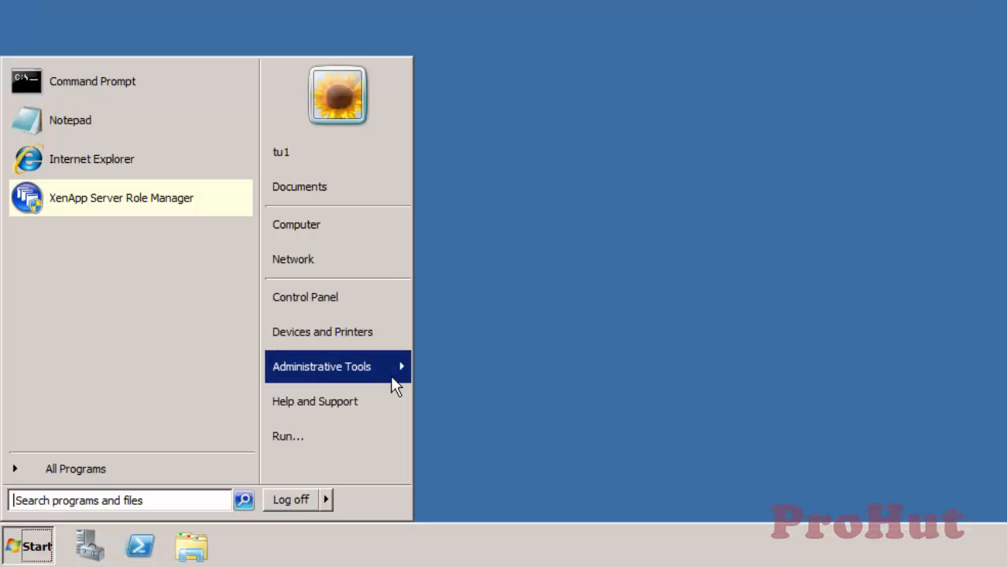
click(322, 366)
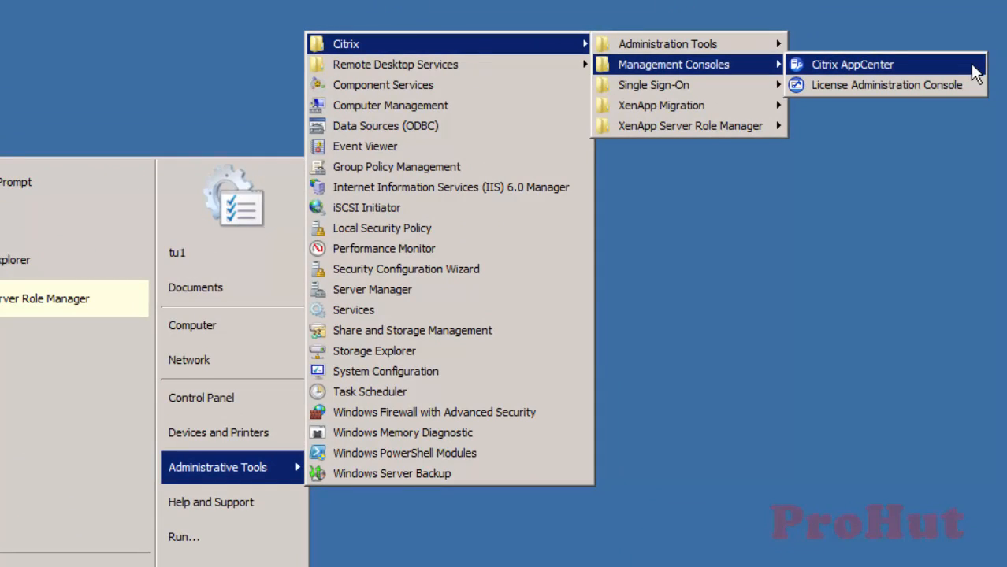
mouse_move(885, 85)
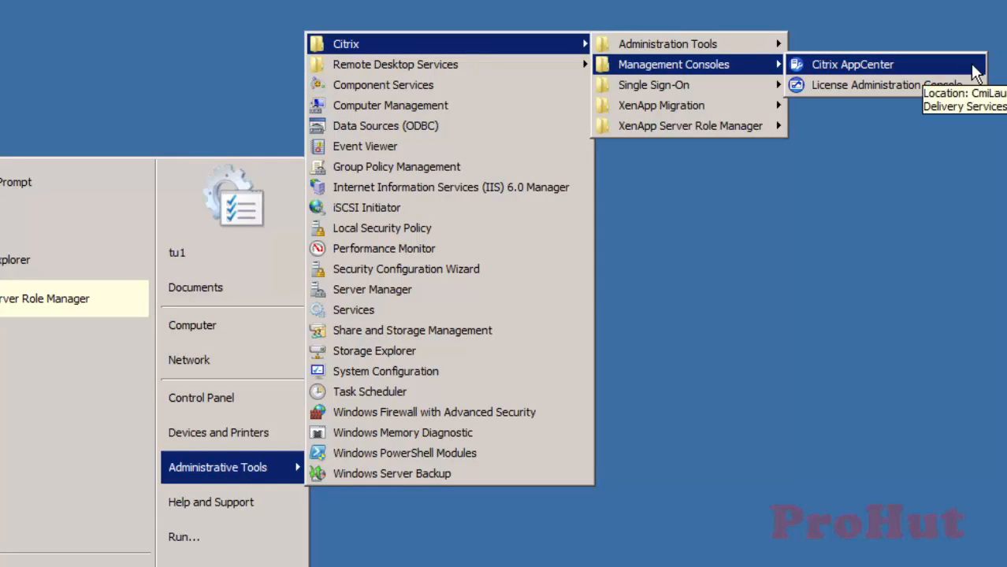
click(851, 63)
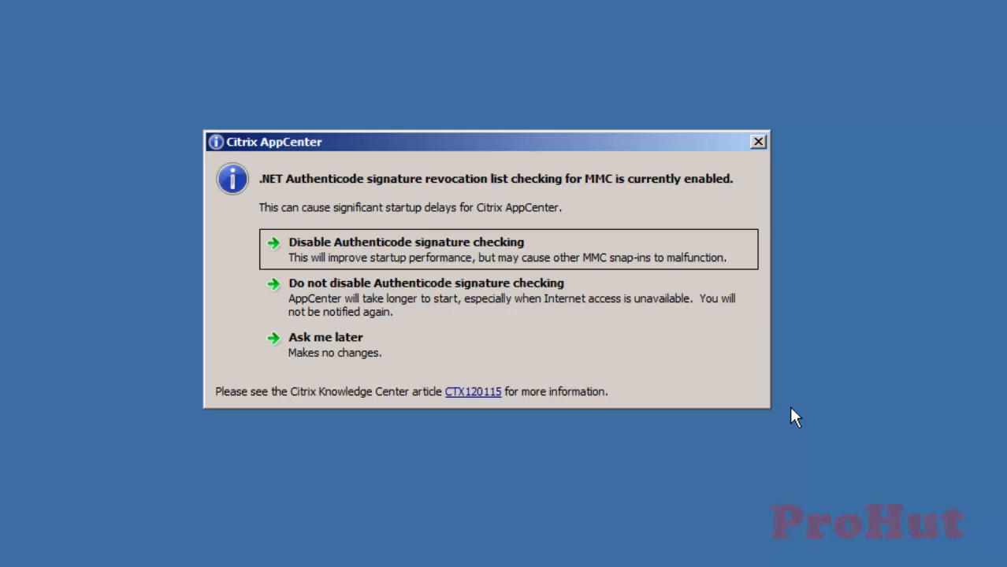
mouse_move(769, 416)
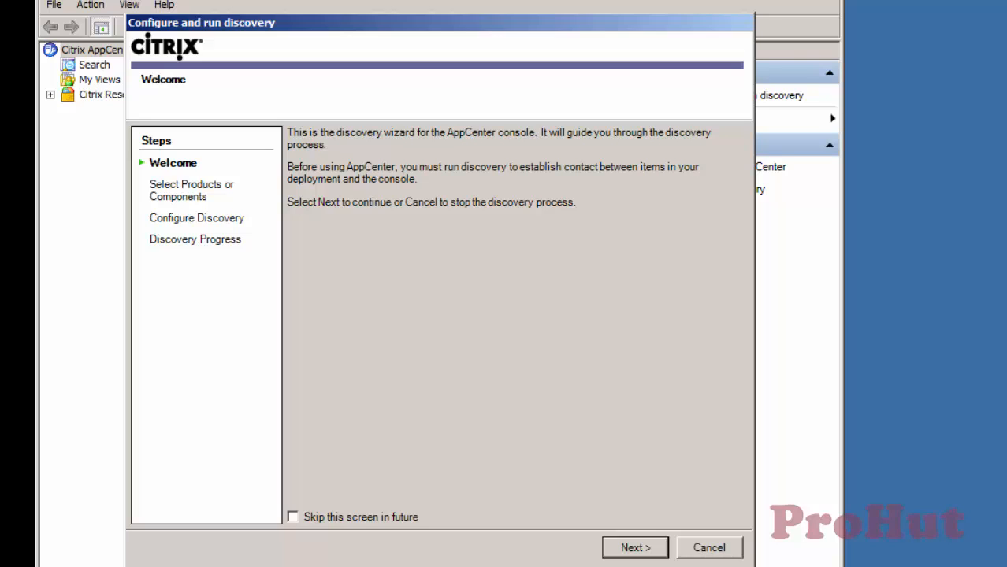
- Exclude Single Sign-On, add local server CTX01 for XenApp discovery and reach the preview summary
click(634, 548)
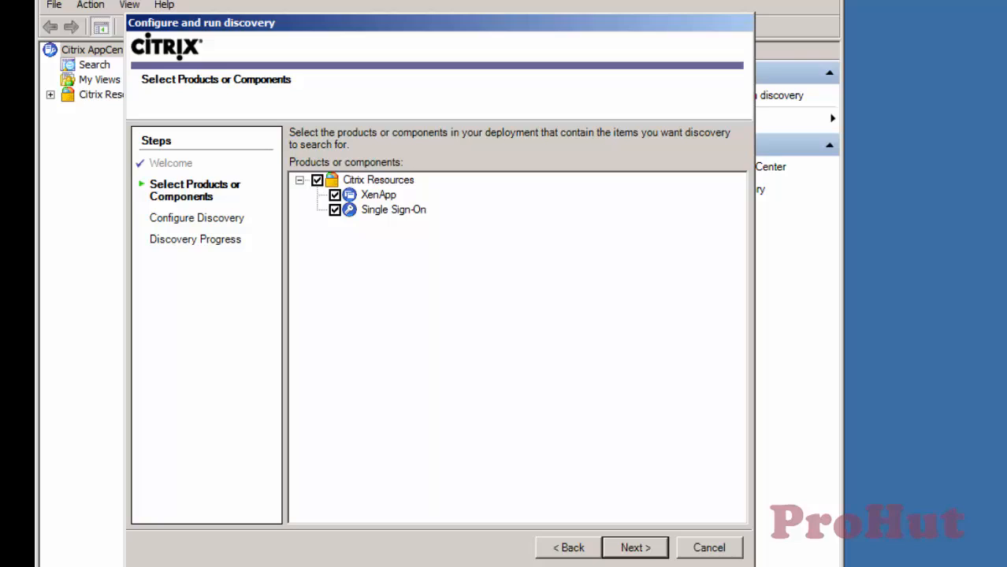
mouse_move(337, 227)
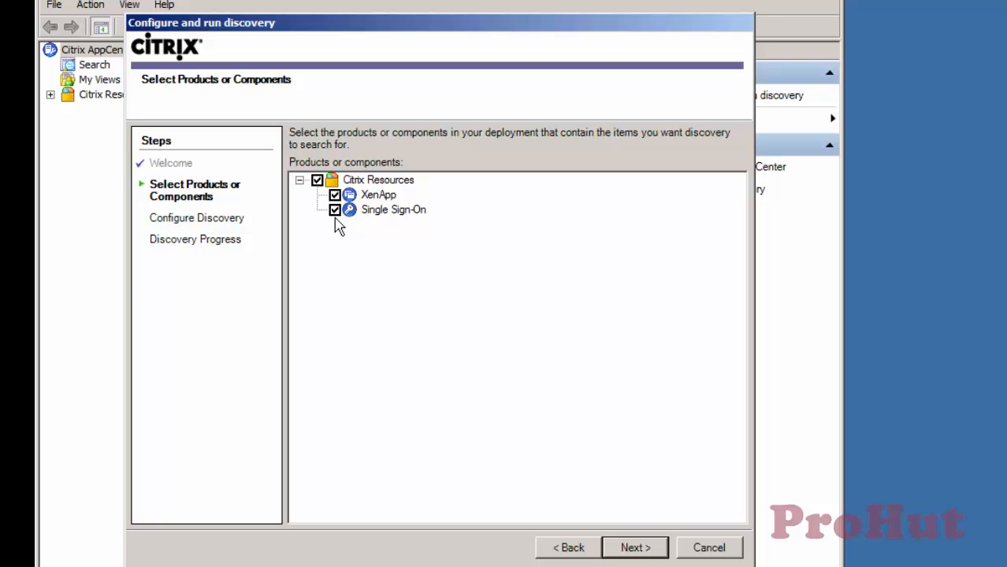
click(635, 548)
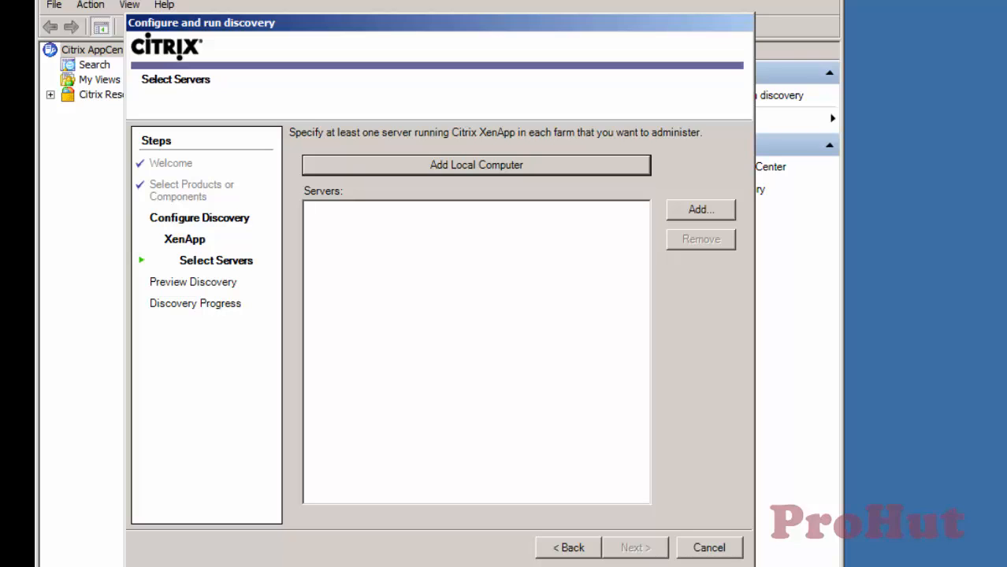
click(476, 166)
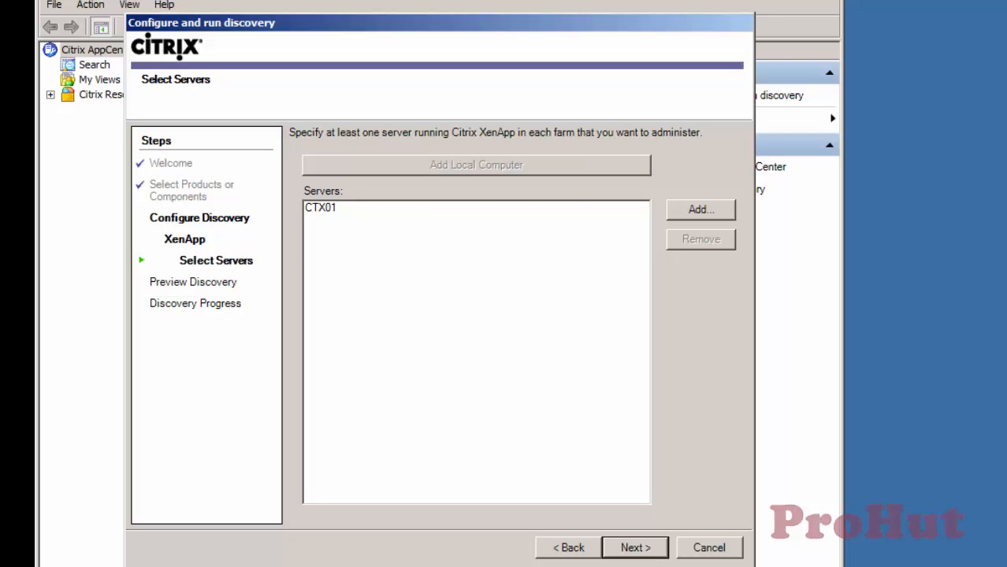
click(635, 548)
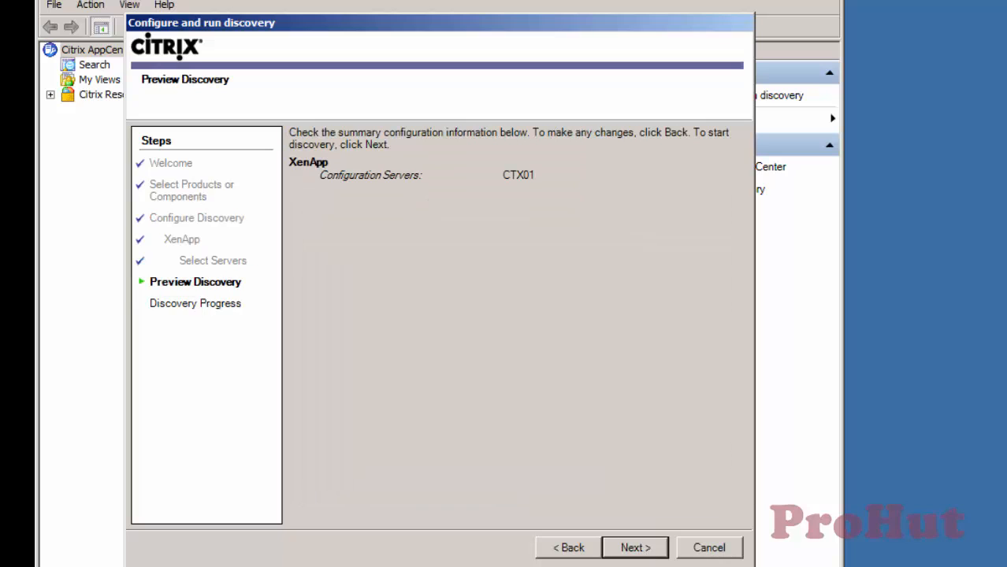
- Run discovery to completion so farm NewFarm appears in the console
click(635, 549)
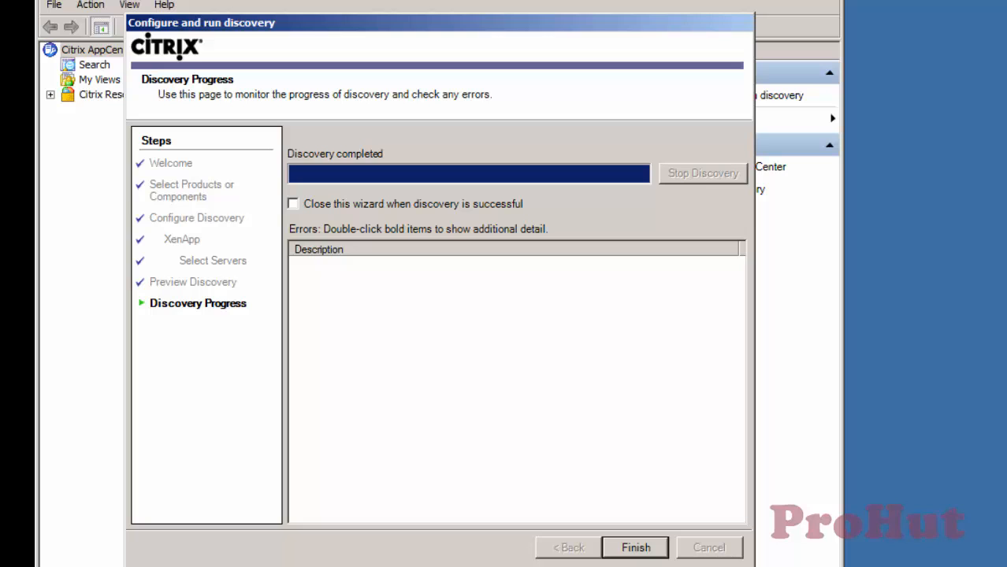
click(636, 548)
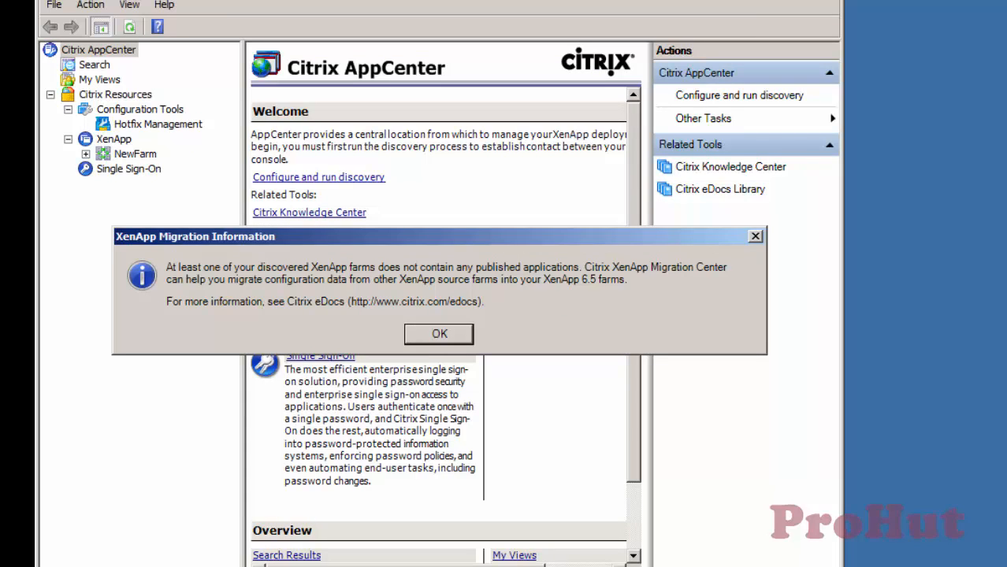
- Dismiss the XenApp Migration notice, expand NewFarm and Servers to show CTX01, then select Applications
click(438, 334)
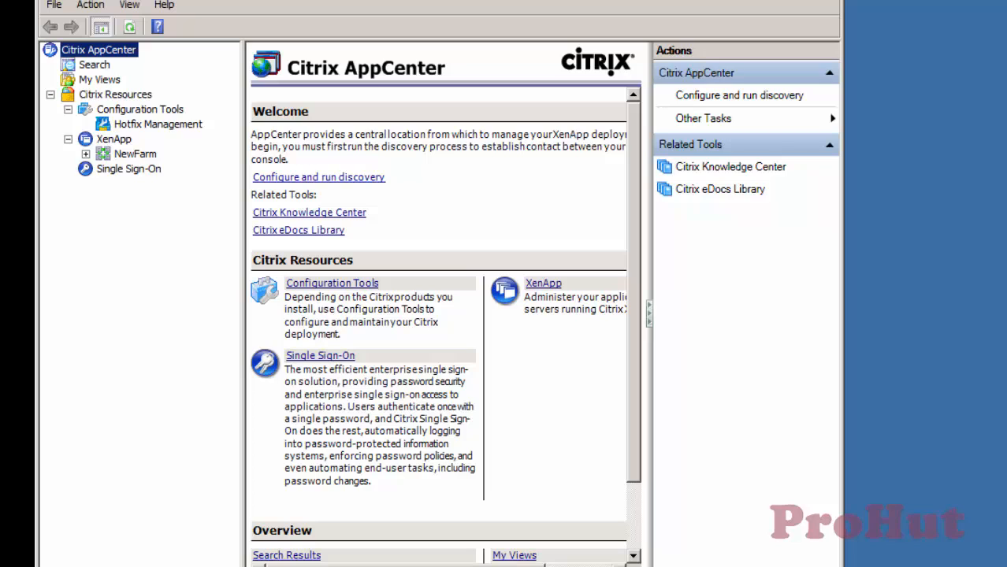
mouse_move(90, 161)
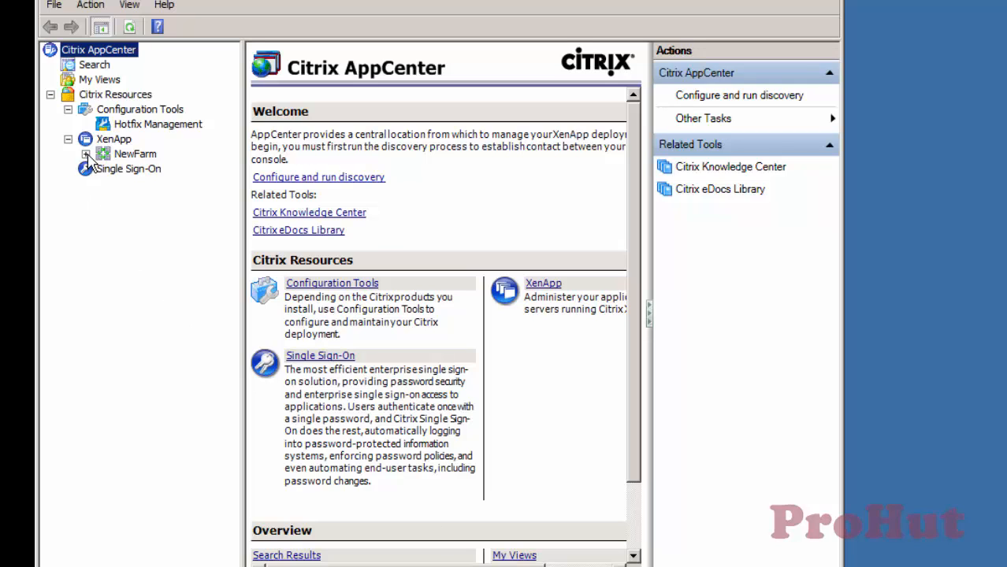
click(86, 155)
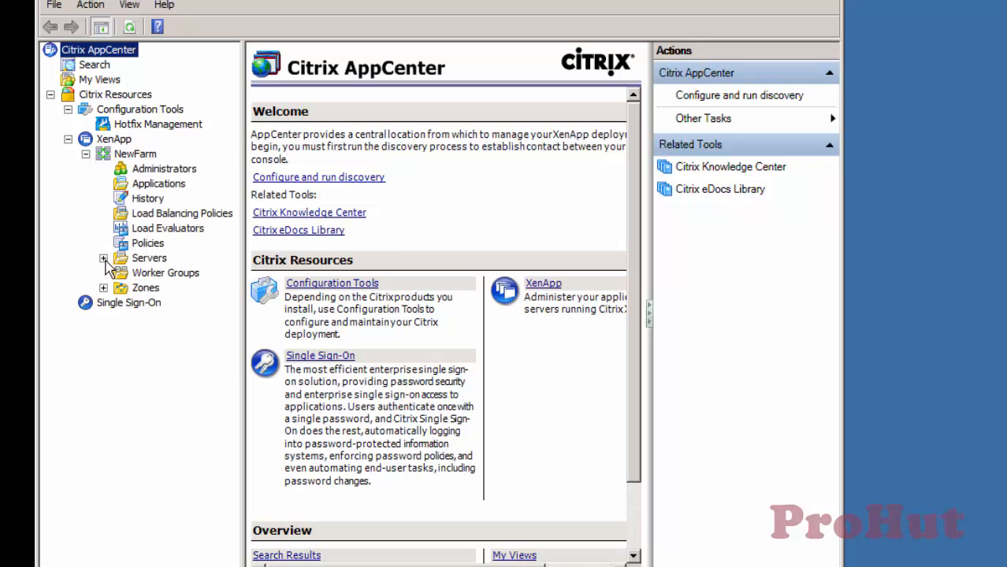
click(104, 259)
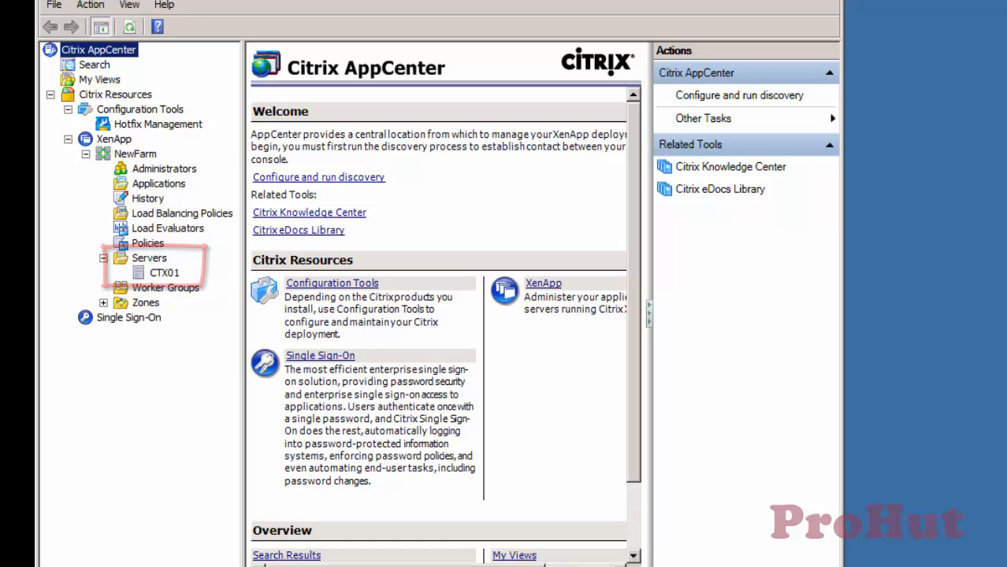
click(157, 183)
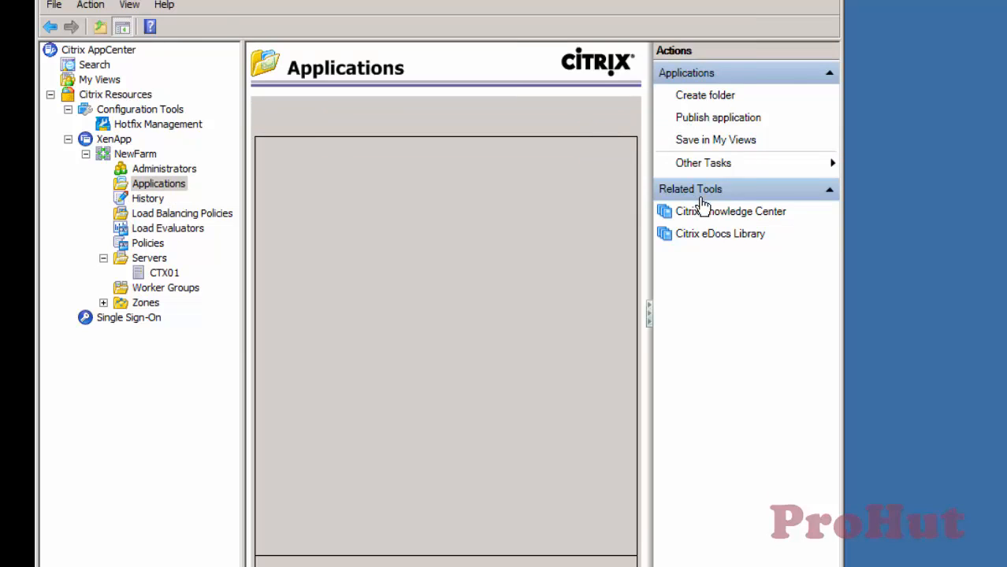
- Start a new published application named and described 'Notepad' and reach the Type page
click(717, 117)
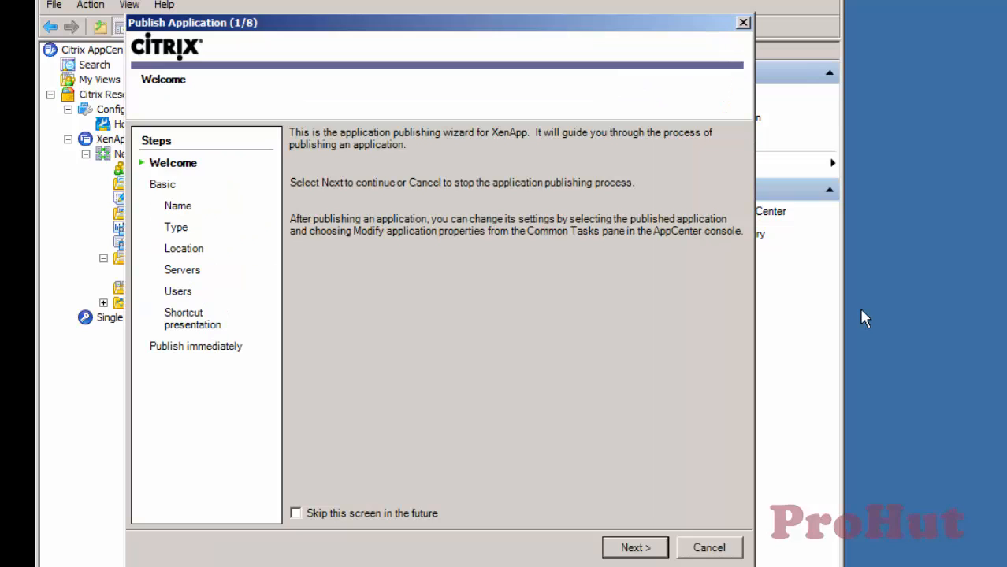
mouse_move(635, 549)
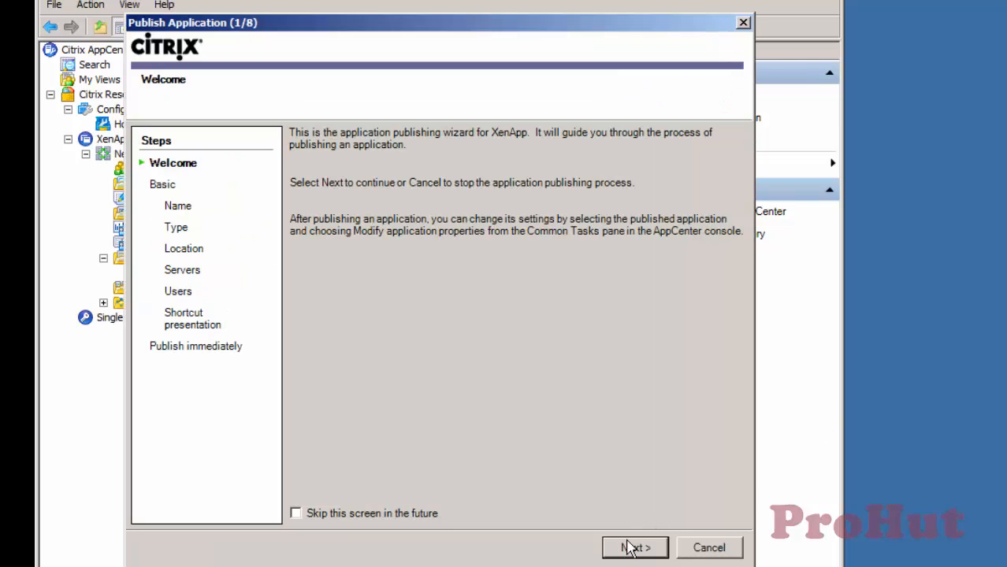
click(635, 548)
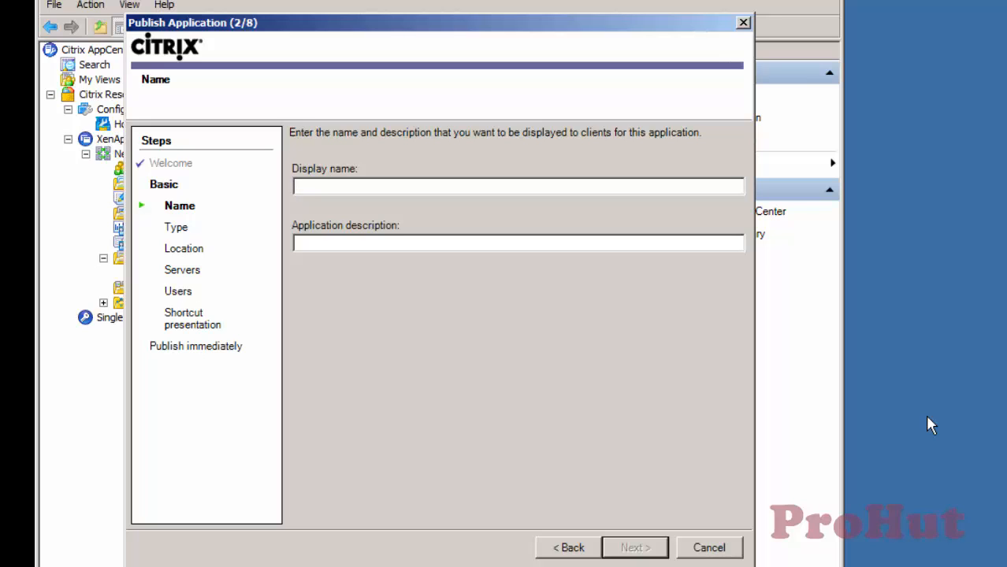
click(516, 186)
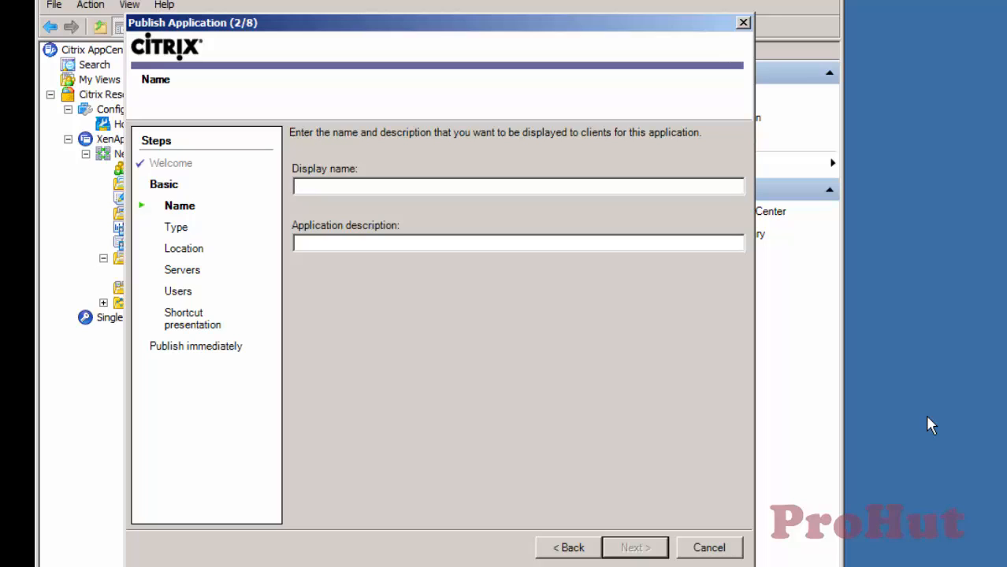
click(517, 186)
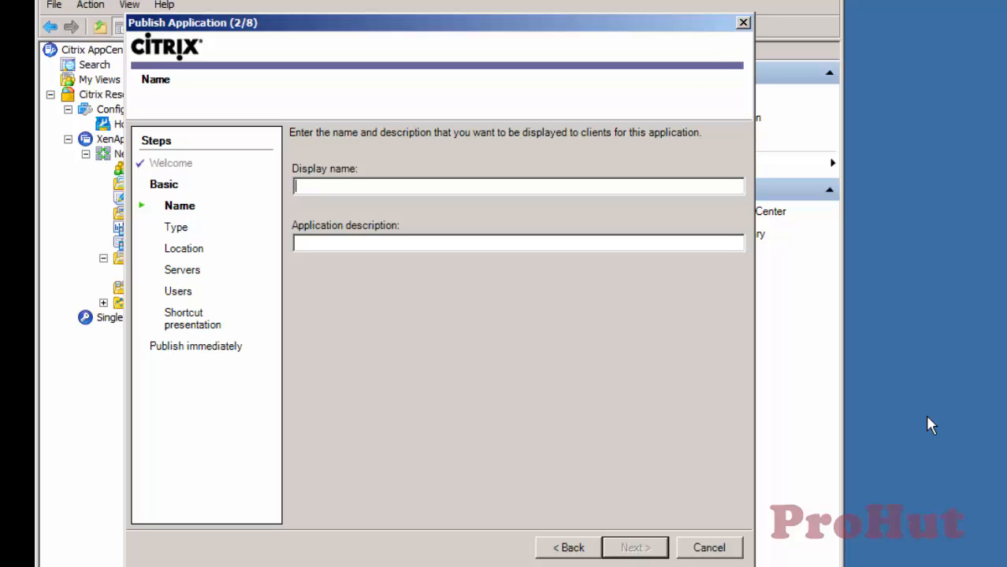
text(Notepad)
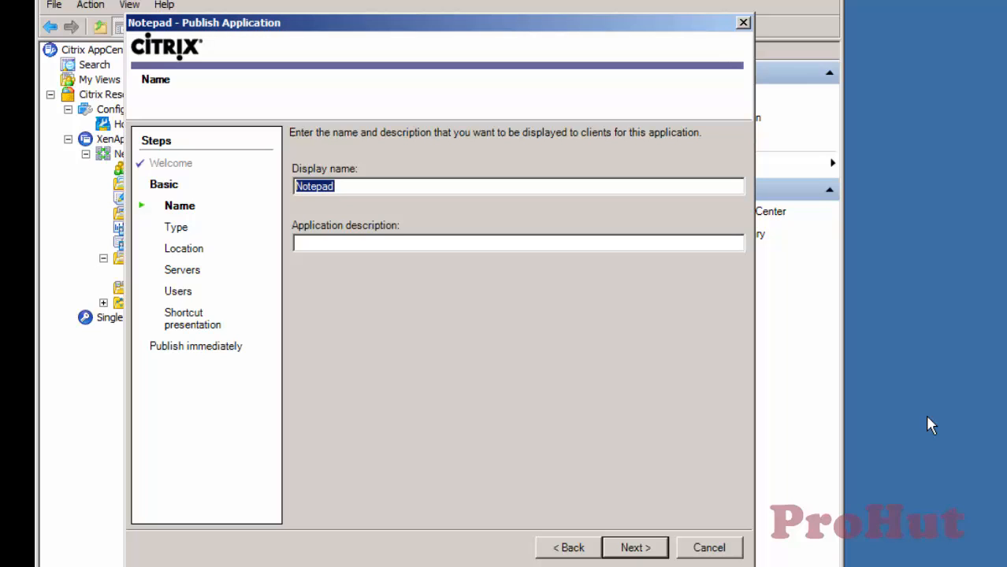
text(Notepad)
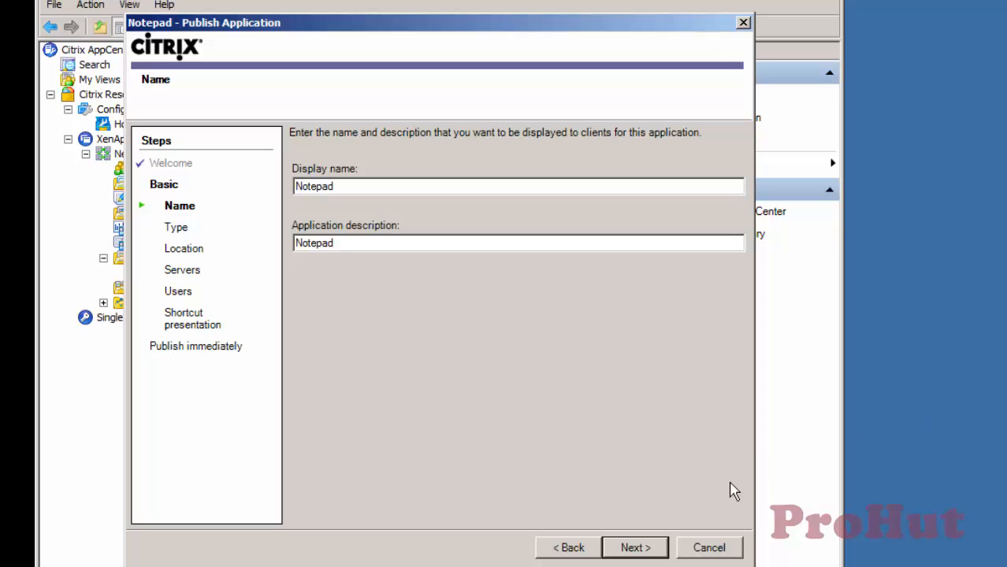
click(635, 548)
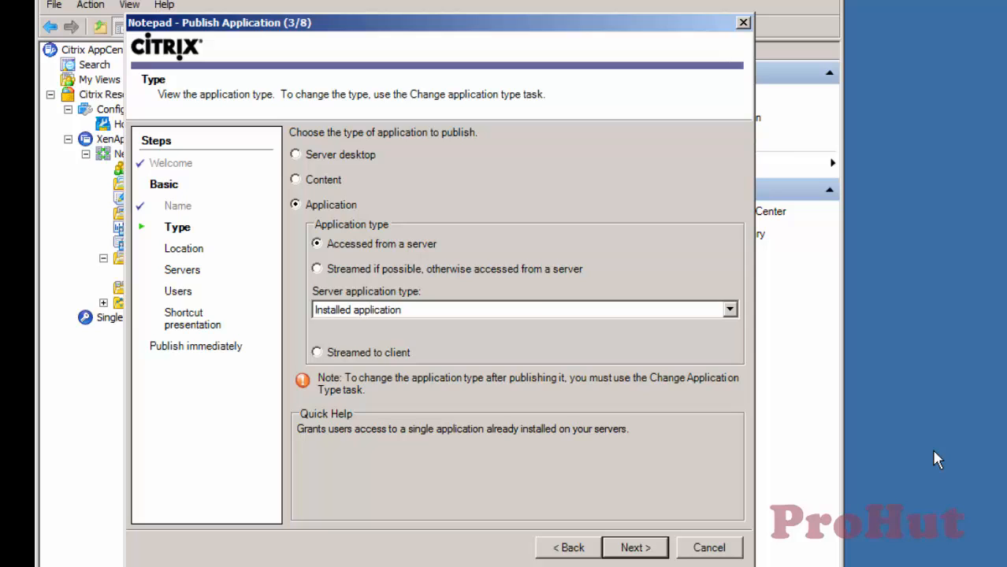
- Keep Application > Accessed from a server > Installed application and continue to Location
click(635, 548)
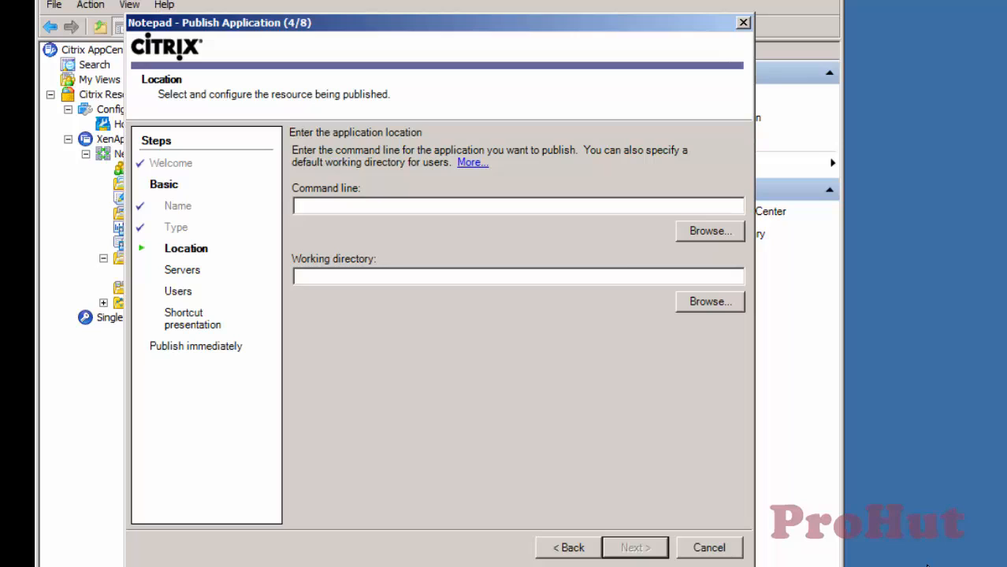
click(516, 205)
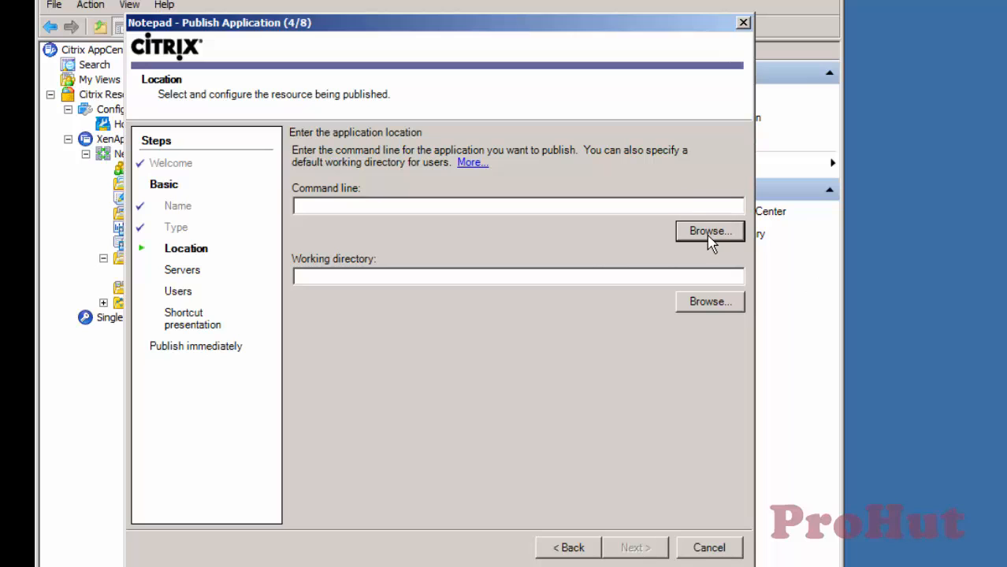
- Browse to C:\Windows\System32\notepad.exe as the command line and continue to Servers
click(709, 230)
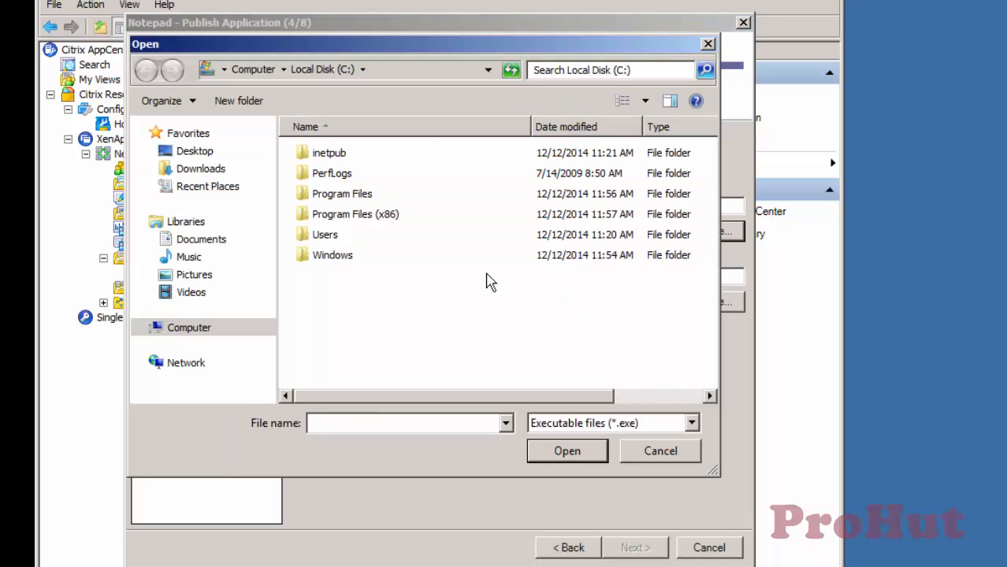
double_click(332, 255)
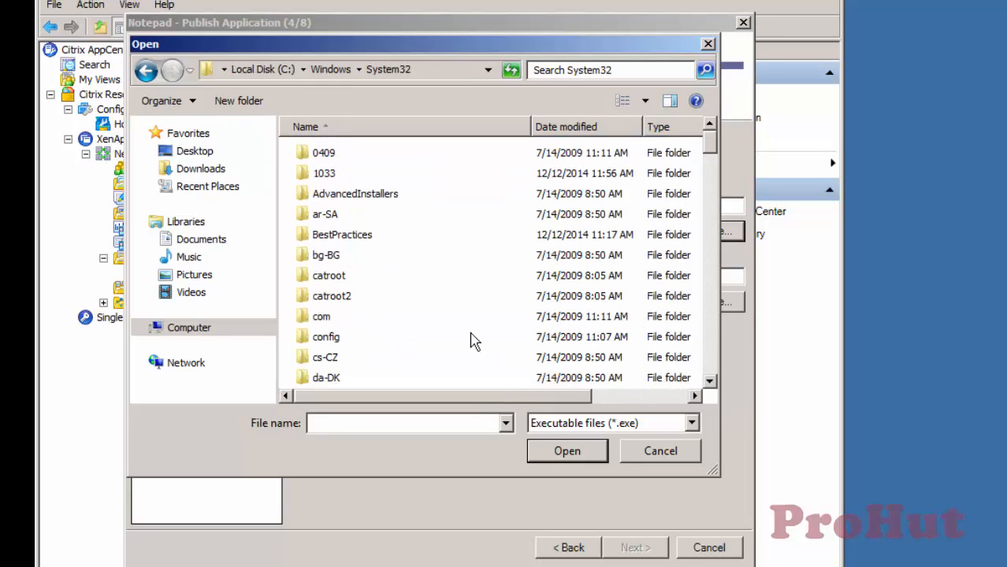
click(322, 316)
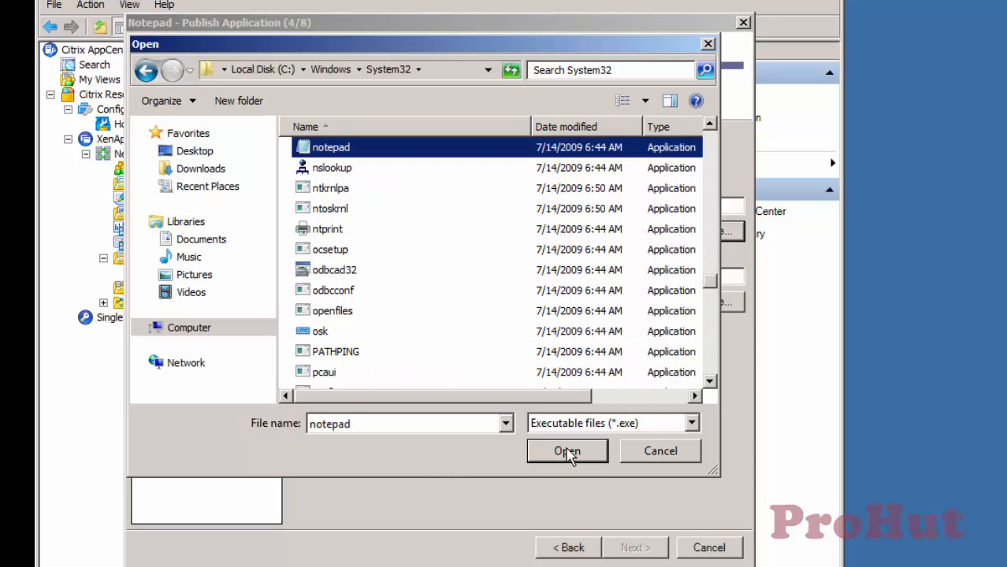
click(567, 450)
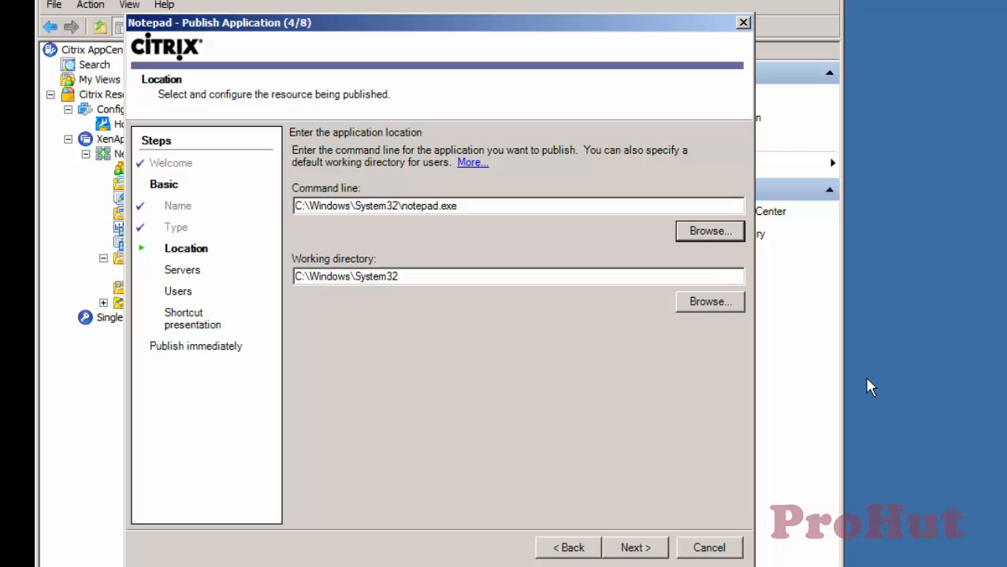
mouse_move(686, 548)
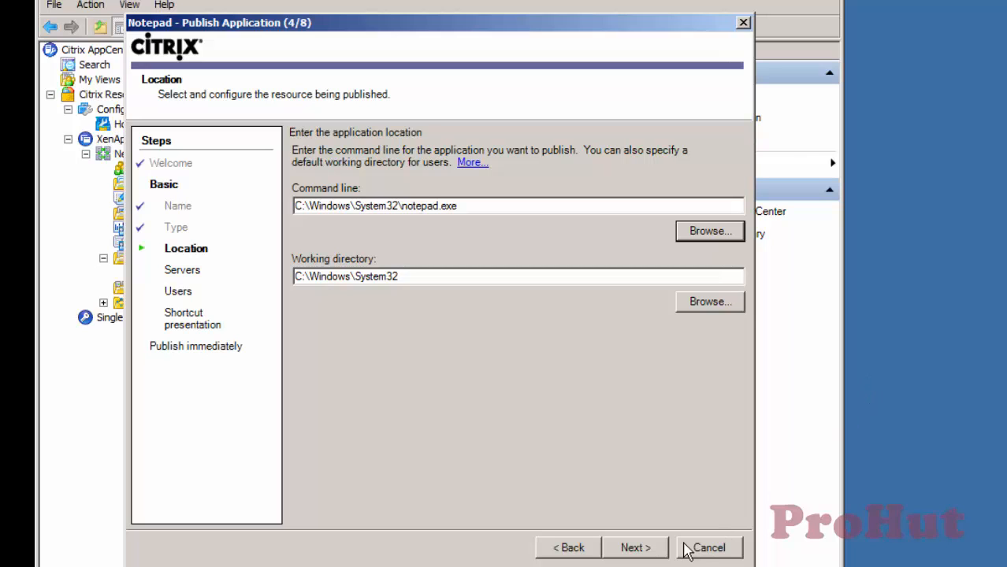
click(635, 548)
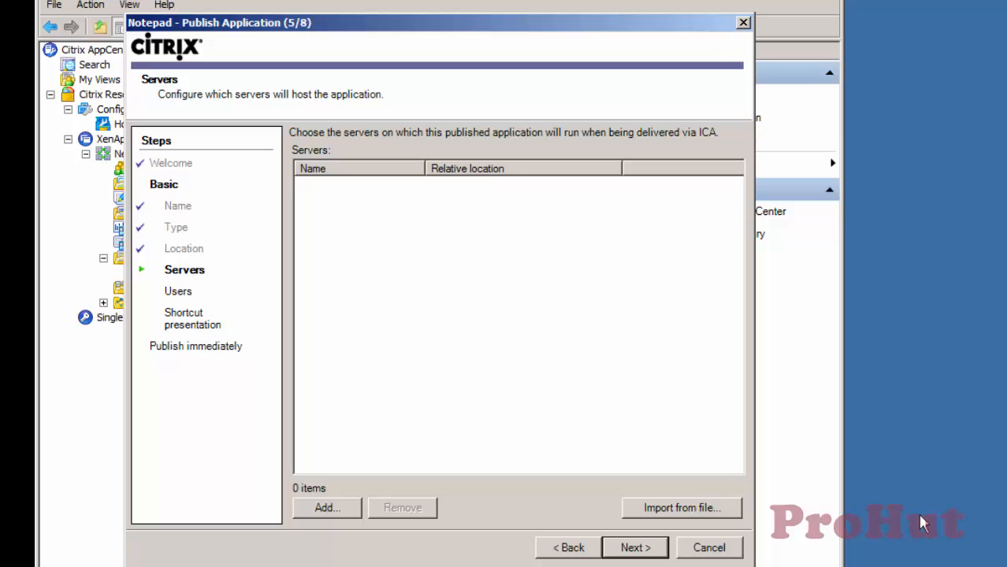
- Add server CTX01 from the Servers folder as Notepad's host and continue to Users
click(326, 507)
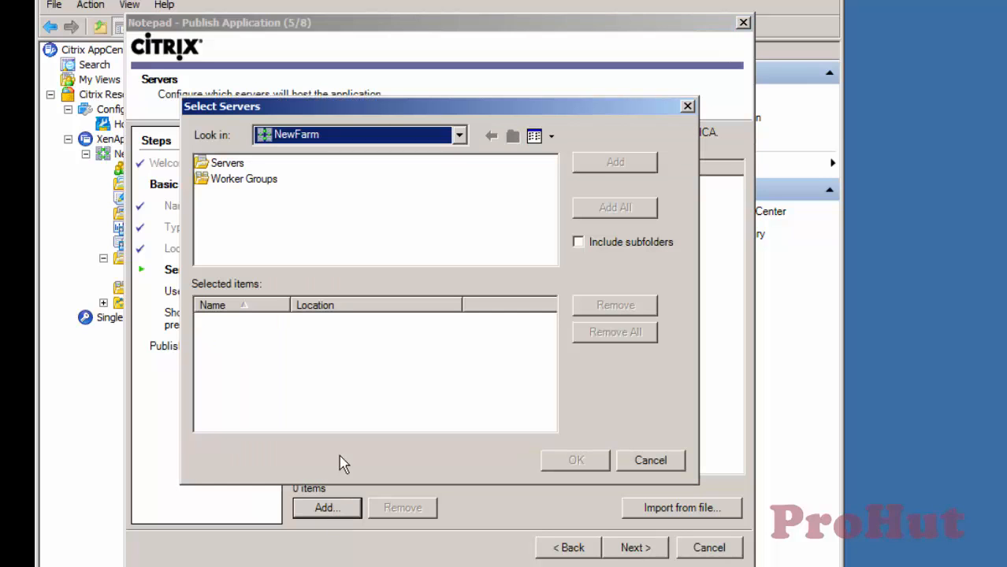
double_click(226, 162)
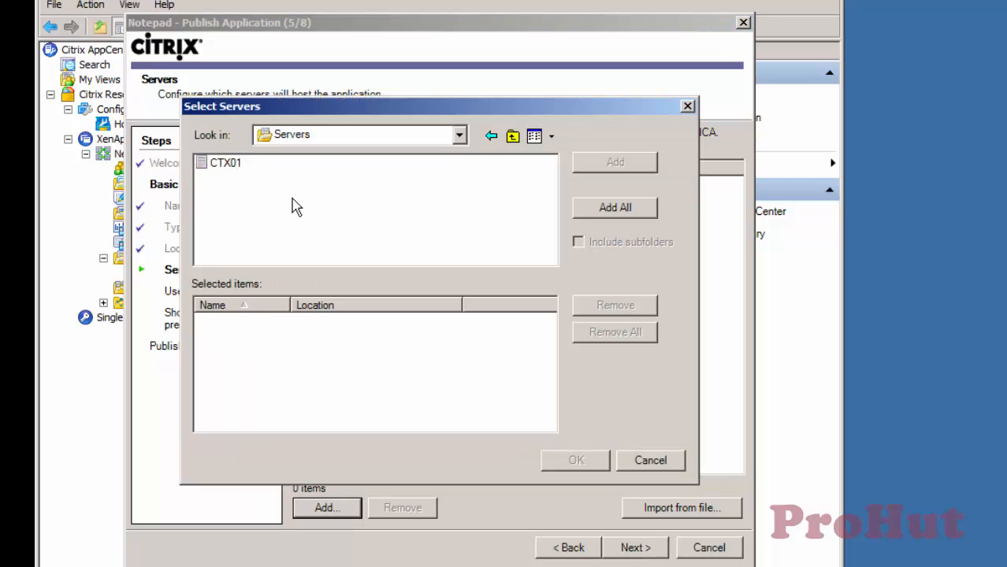
click(227, 162)
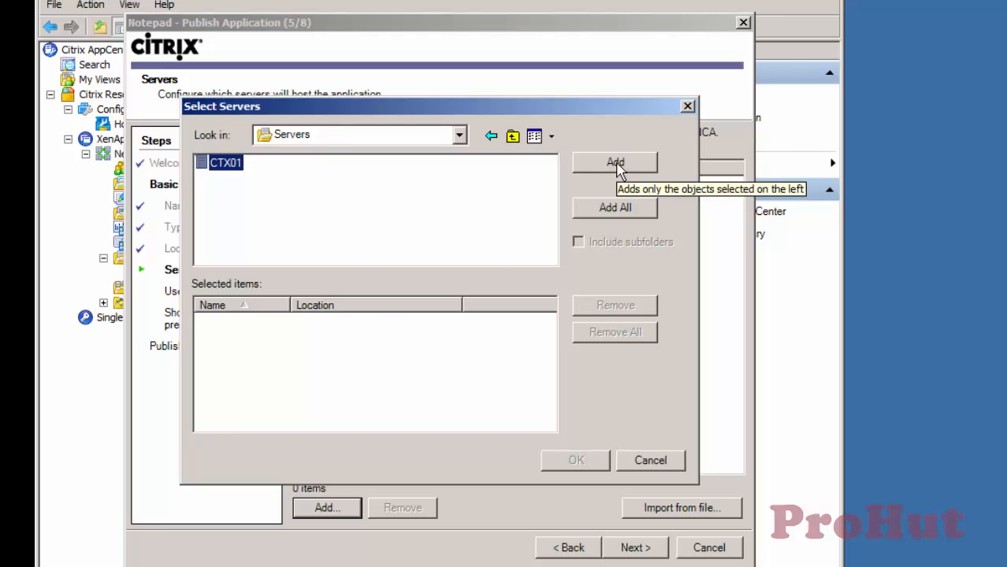
click(575, 460)
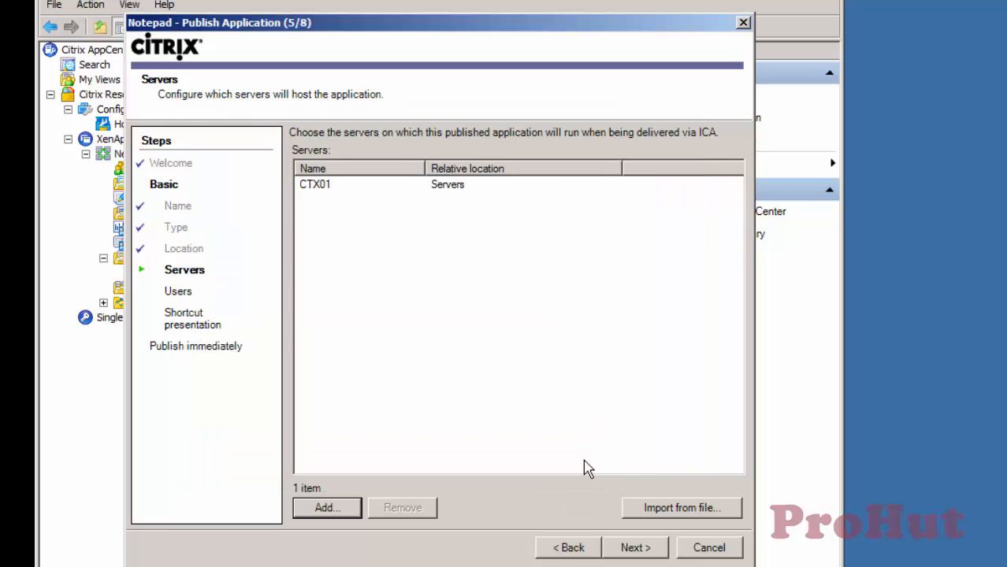
mouse_move(866, 441)
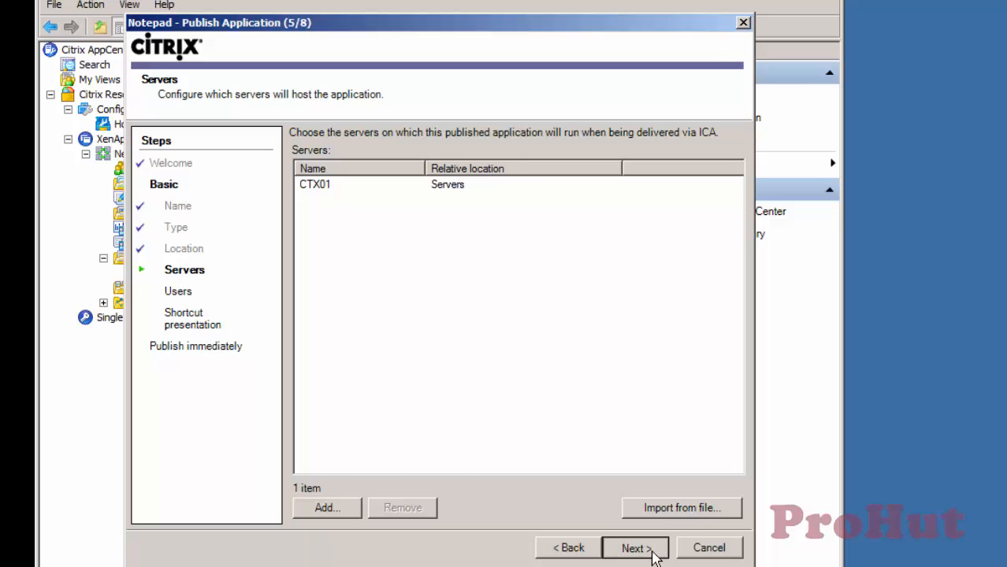
click(635, 548)
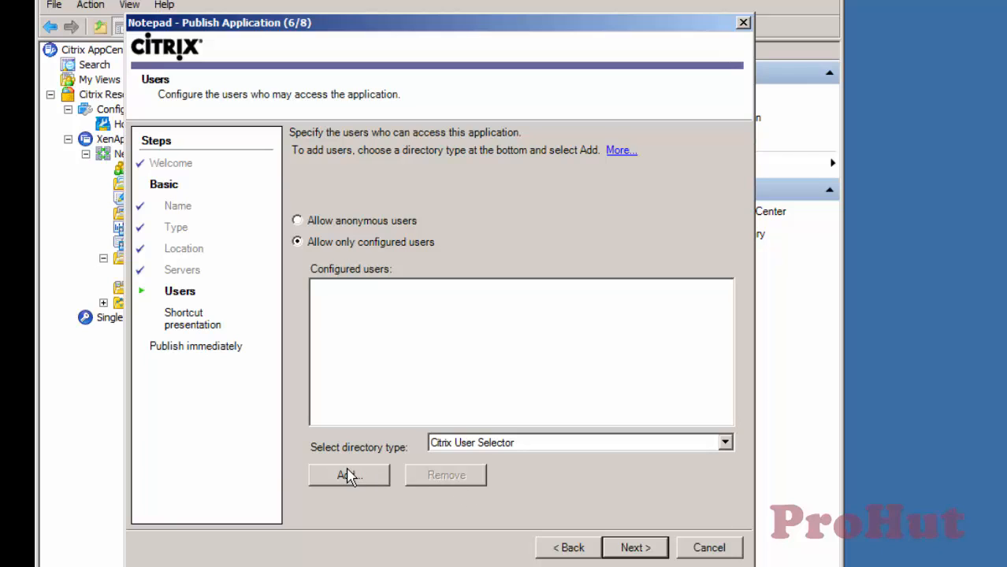
- Browse the PROHUT.NET domain in the user picker, signing in as tu1 to list its accounts
click(348, 476)
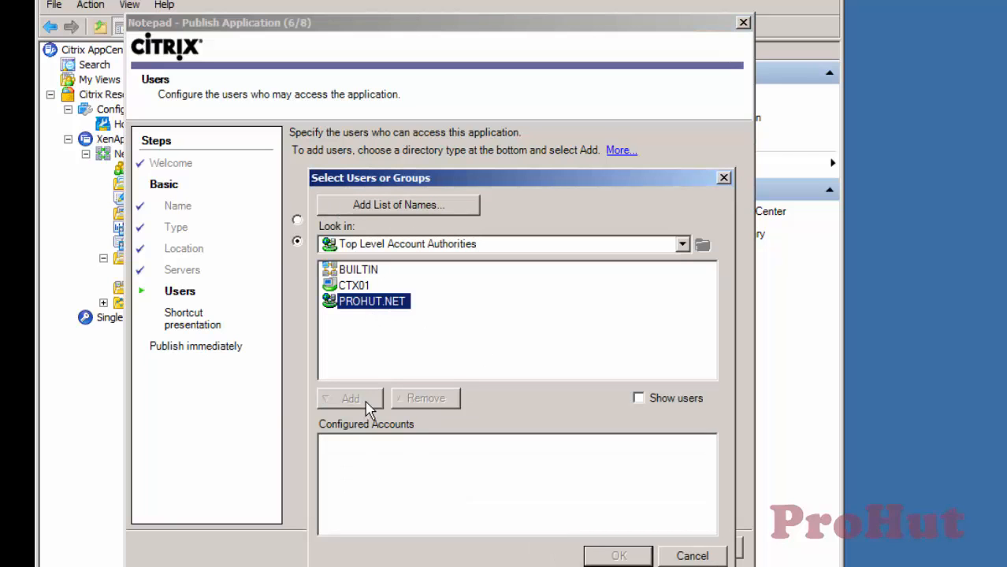
double_click(372, 301)
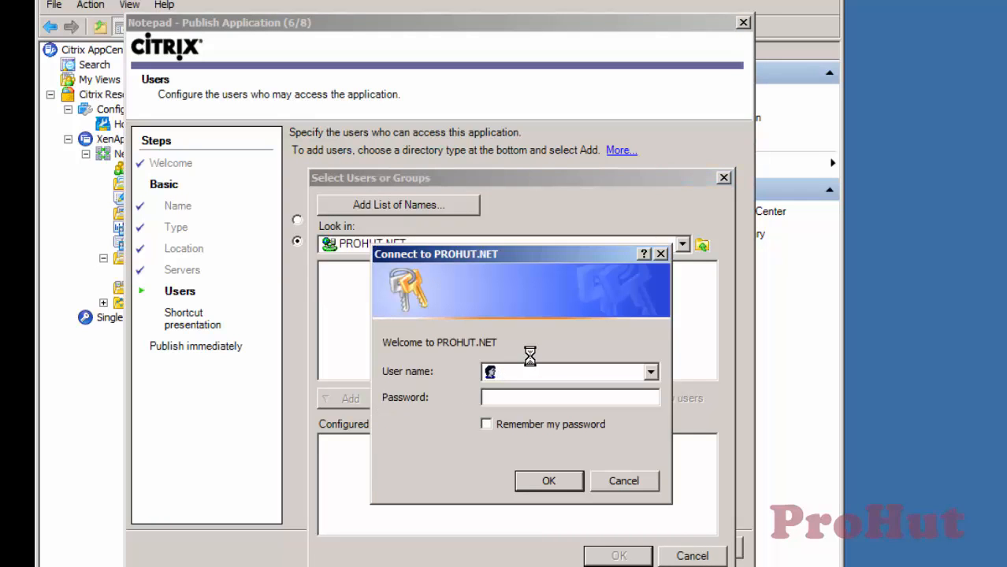
text(tu1)
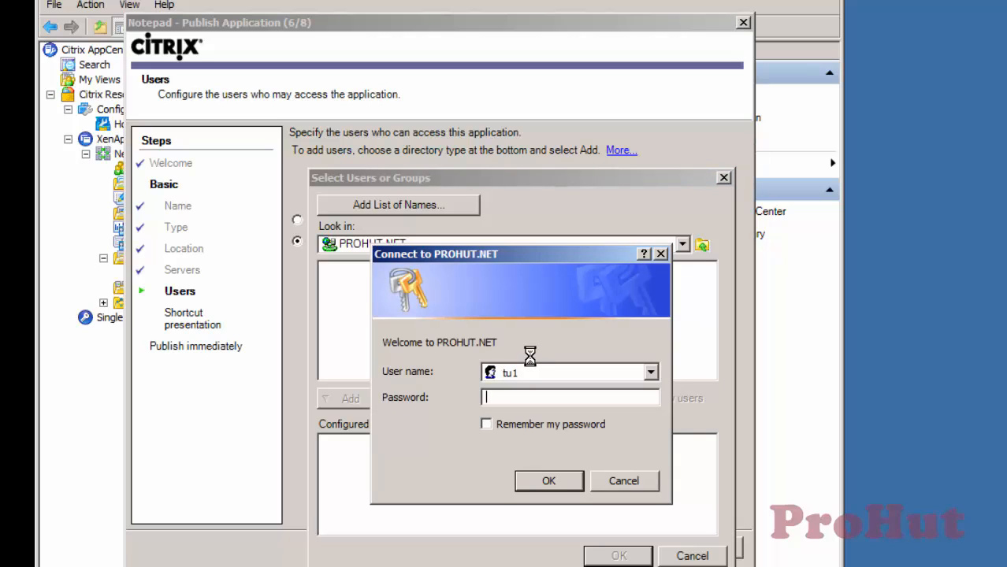
text(password)
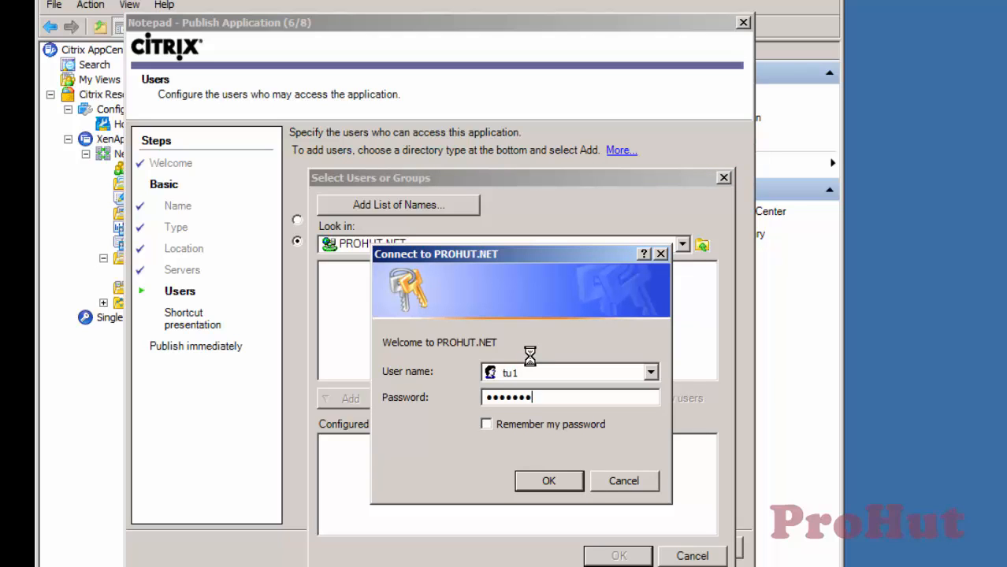
click(548, 481)
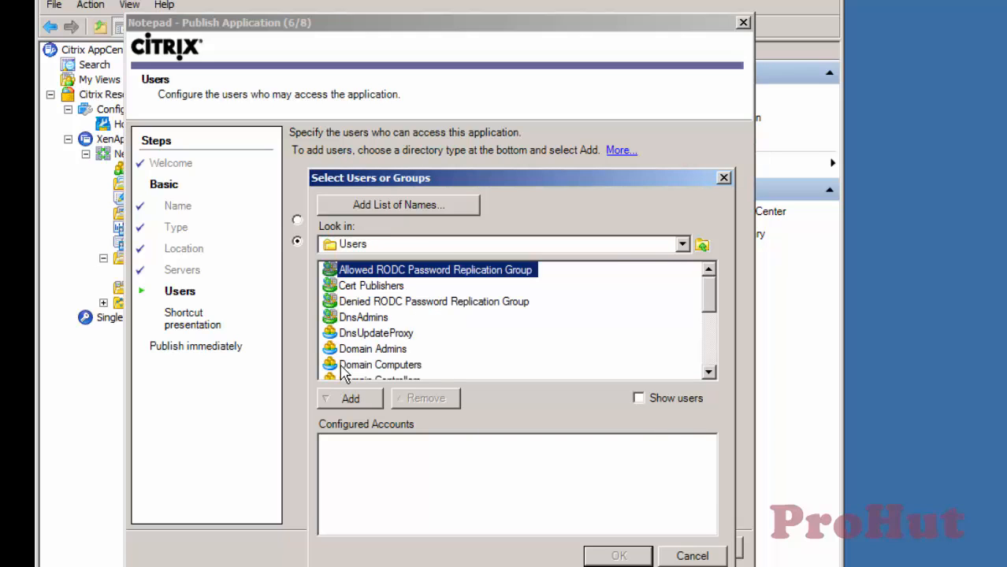
- Show individual users, add test user tu1 as the configured account and continue to Shortcut presentation
click(638, 397)
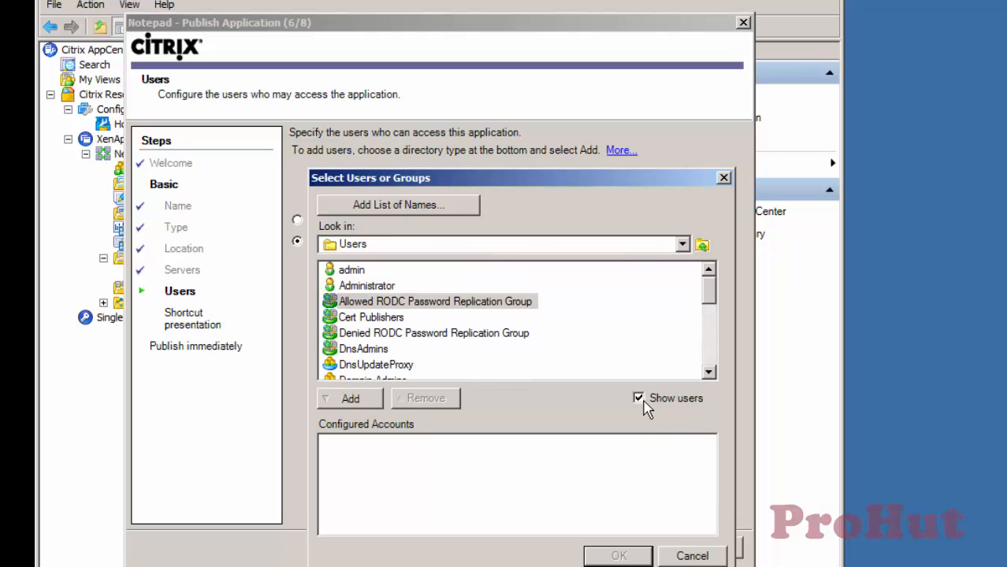
scroll(down, 3)
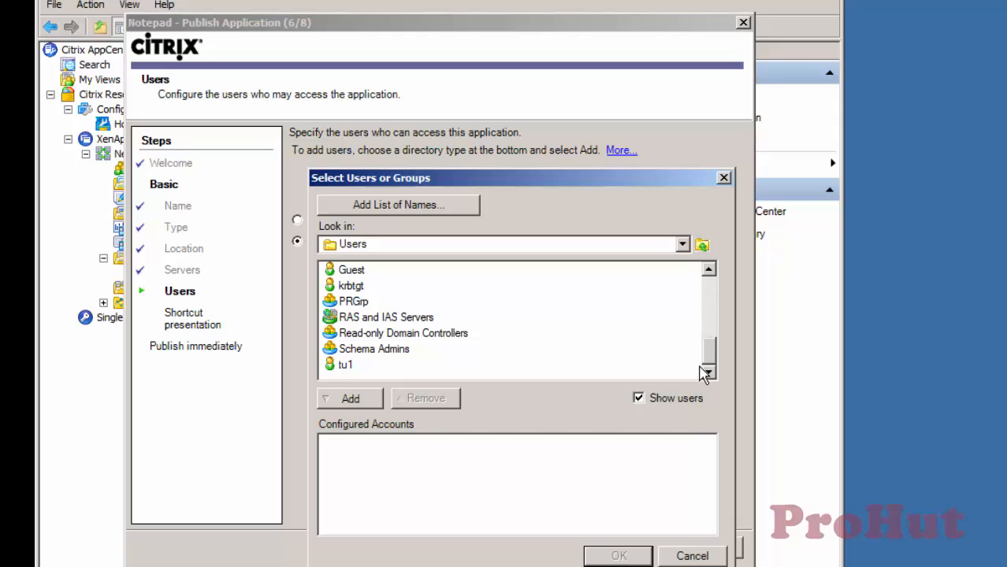
click(345, 364)
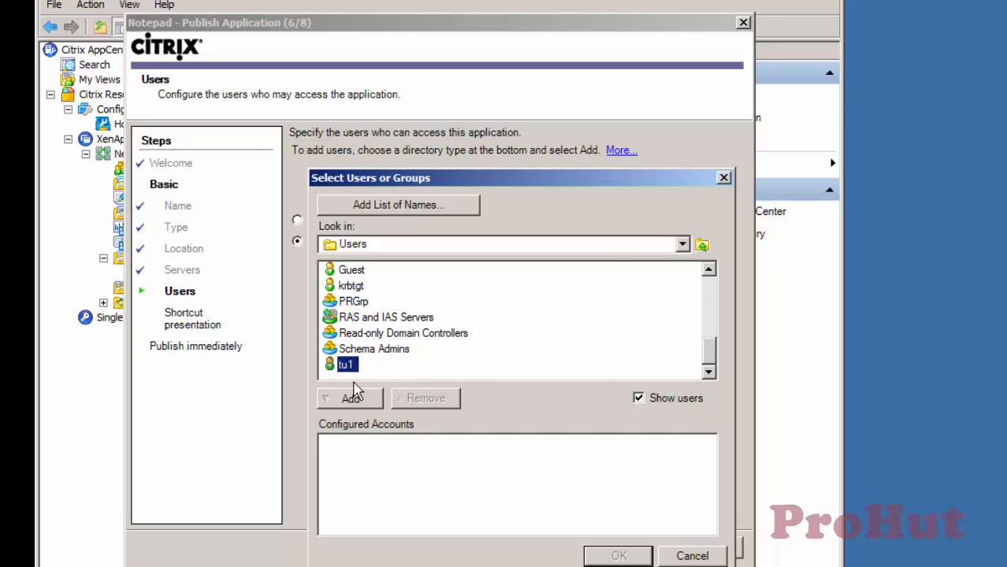
click(350, 397)
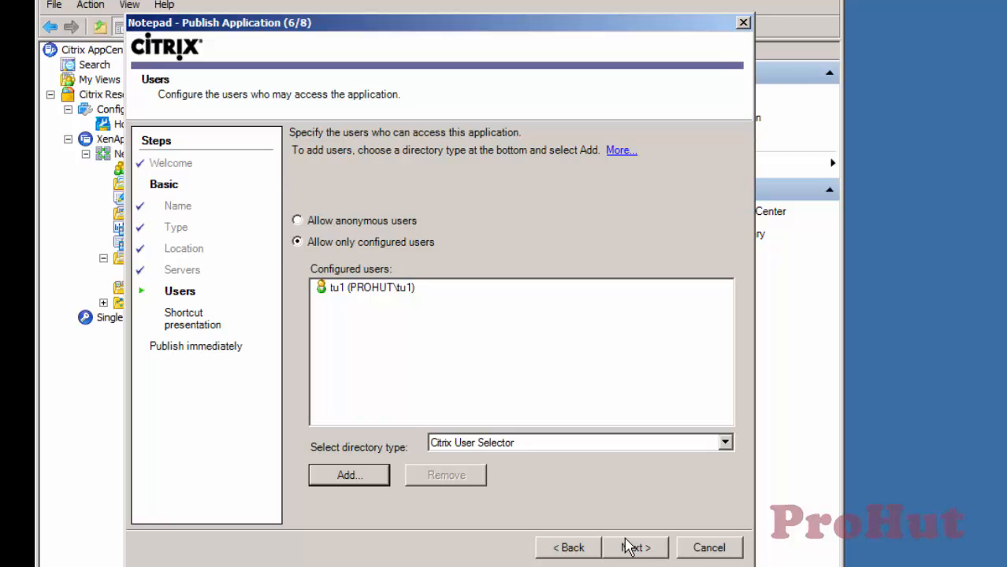
click(635, 548)
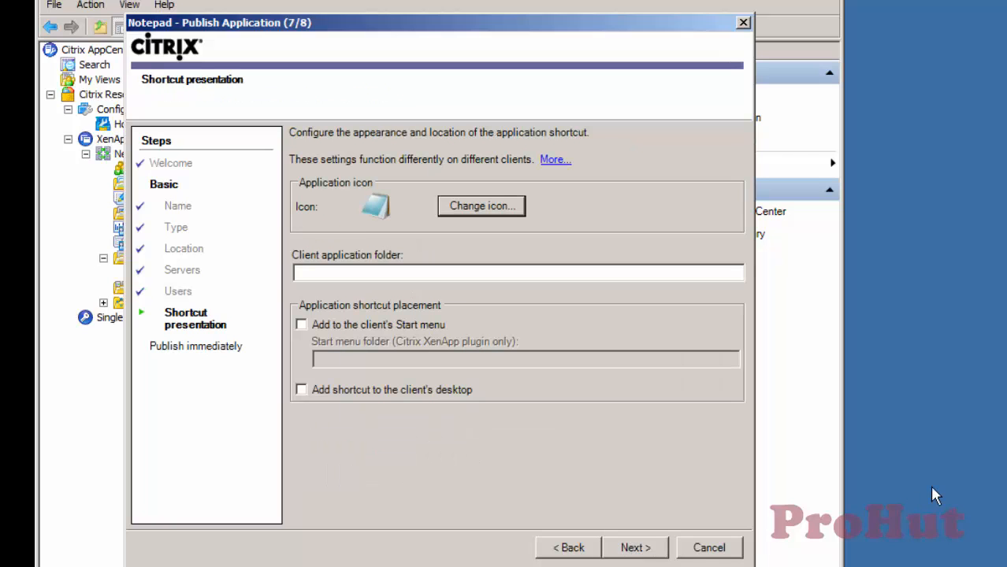
mouse_move(482, 205)
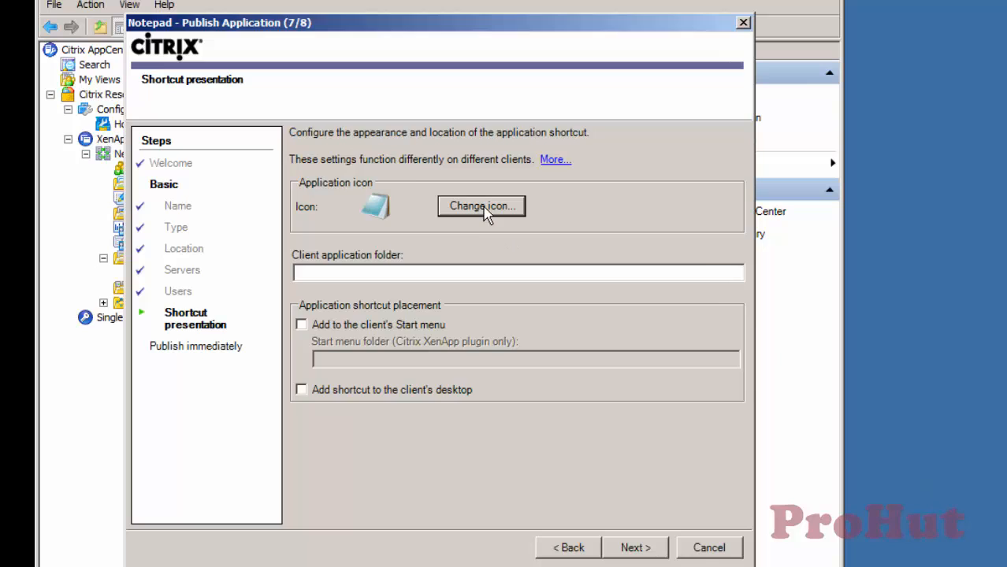
- Keep the notepad.exe icon in Change icon and continue to Publish immediately
click(482, 205)
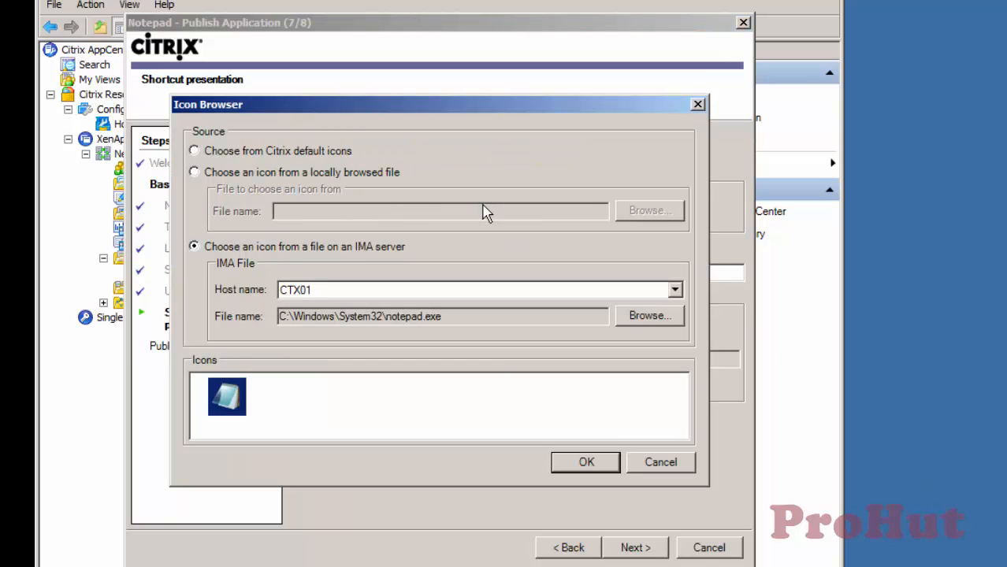
click(585, 462)
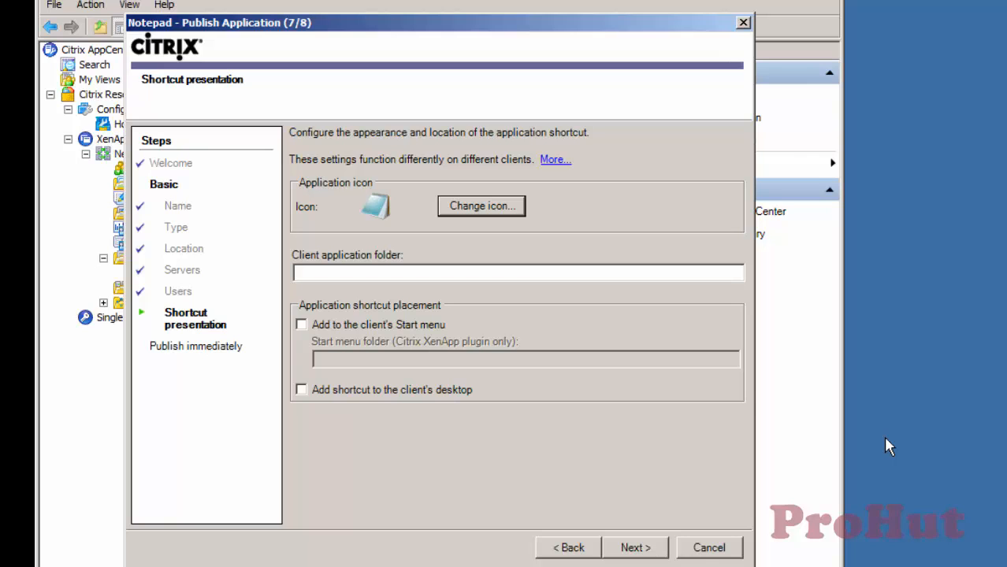
click(635, 548)
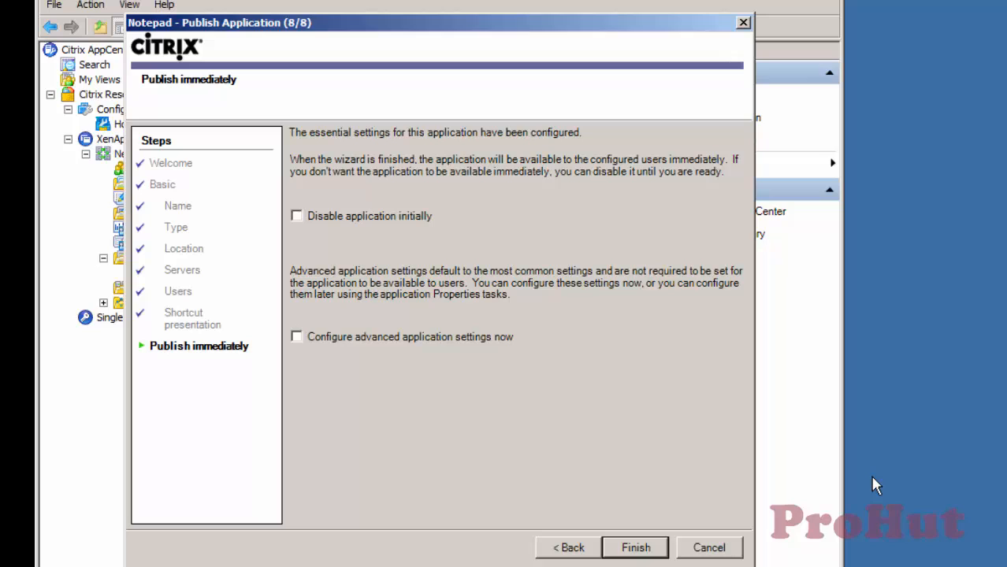
mouse_move(841, 445)
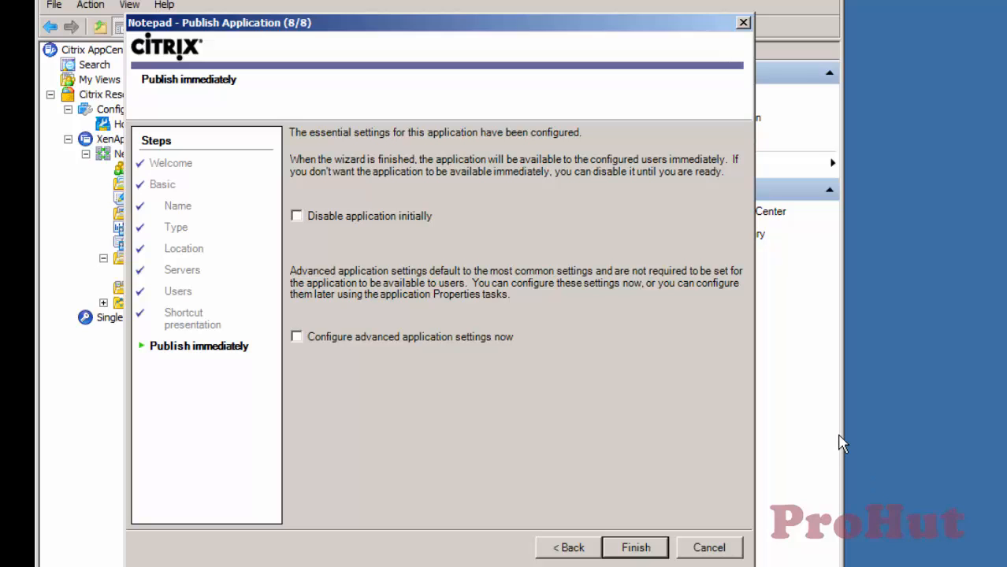
- Finish the publishing wizard so Notepad becomes available to users
click(635, 548)
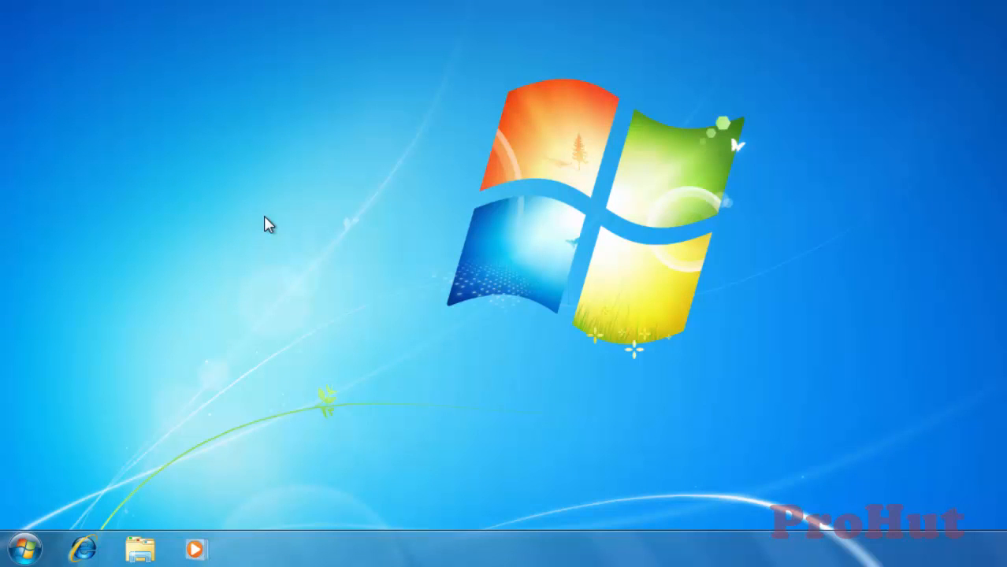
- Browse Internet Explorer to the XenApp logon page on wi01.prohut.net
click(83, 548)
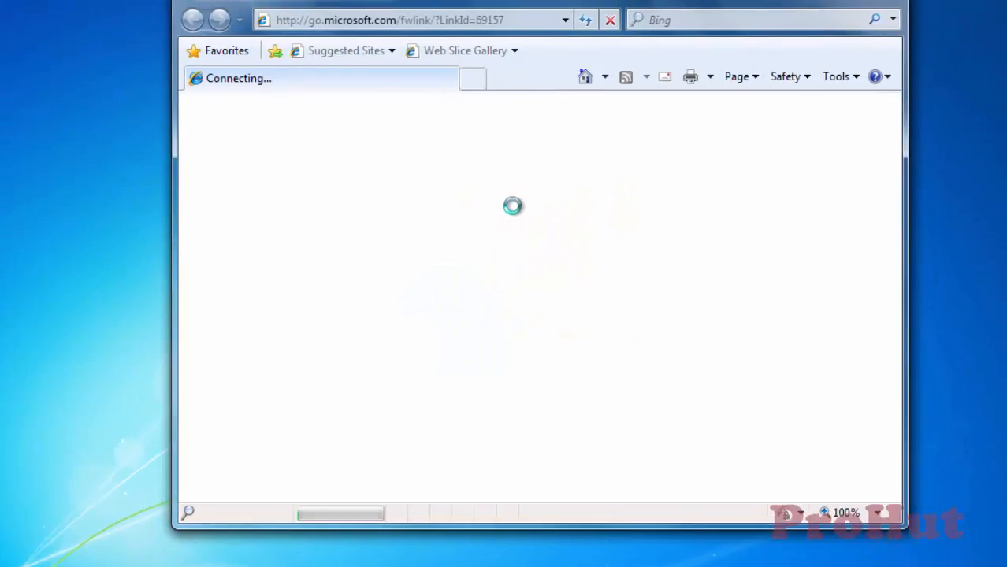
click(609, 18)
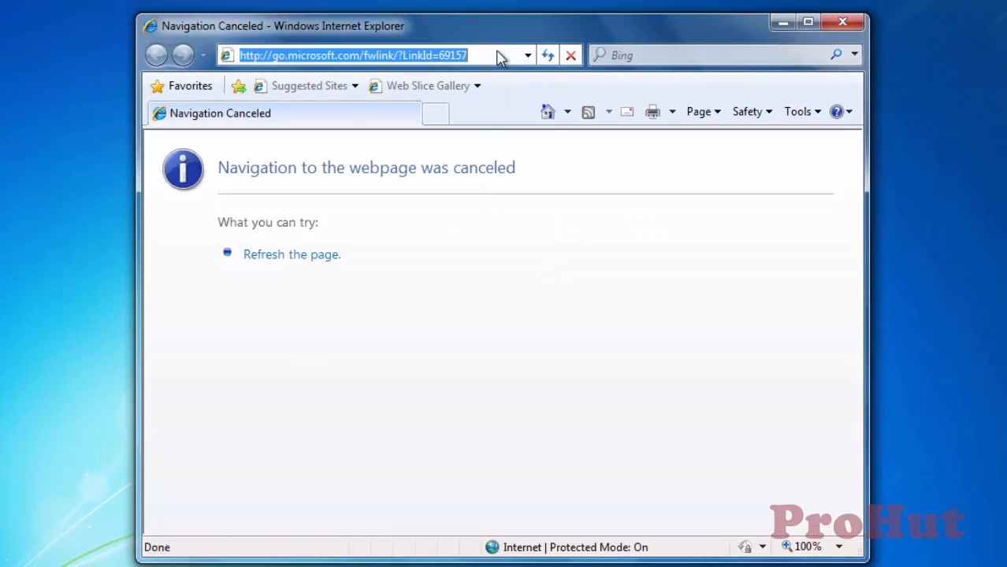
text(wi)
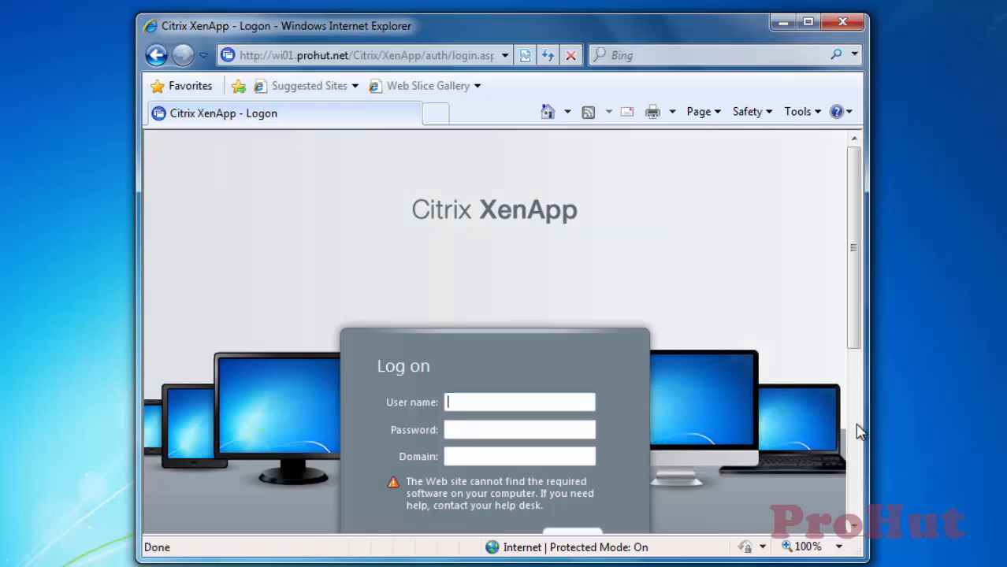
mouse_move(937, 446)
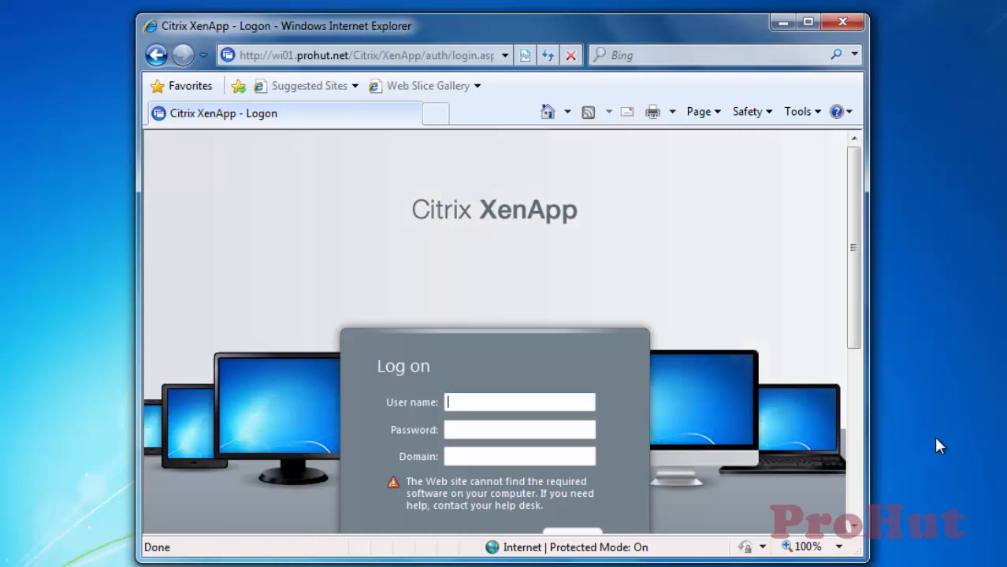
- Log on to the Web Interface as tu1 in the prohut.net domain
text(tu1)
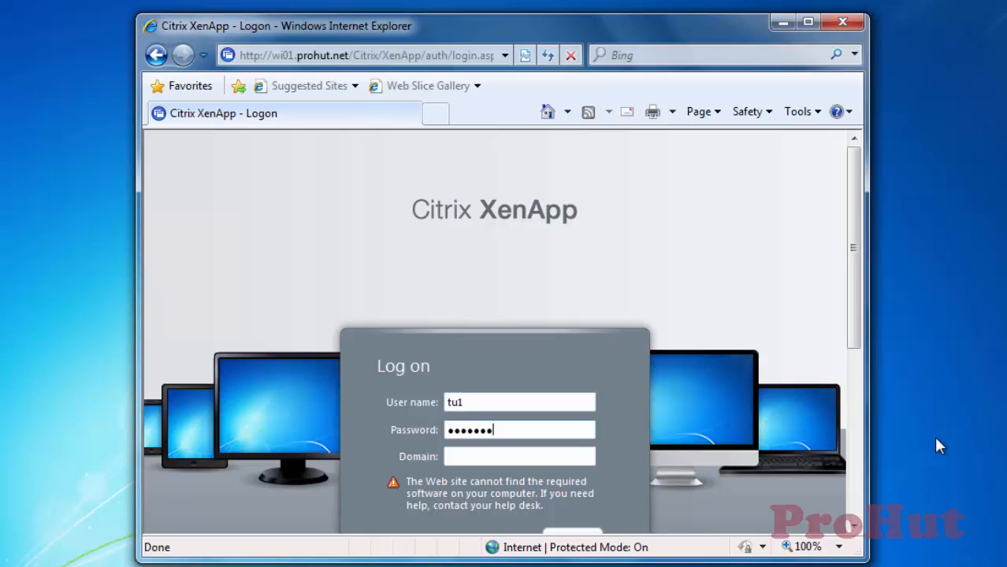
text(prohu)
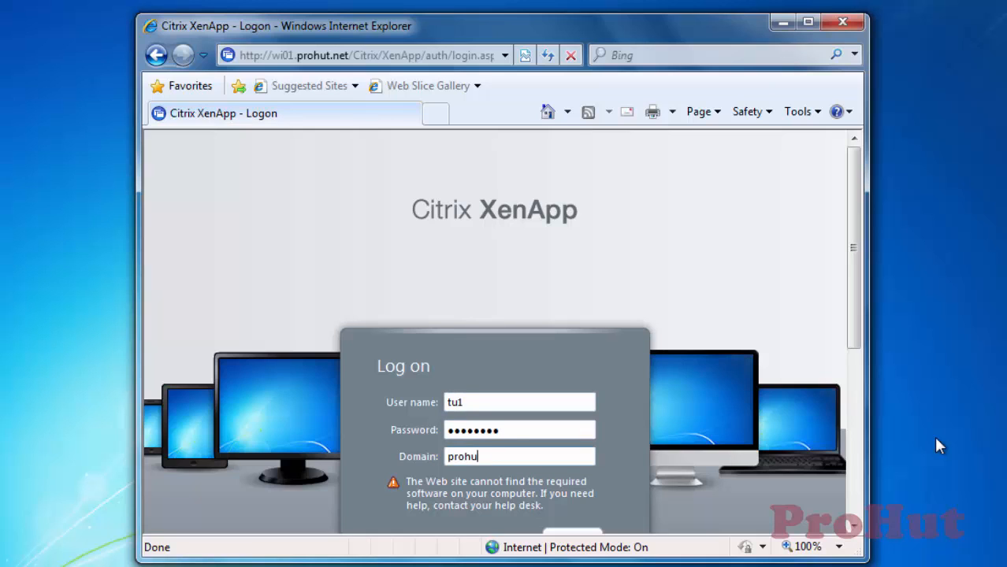
text(t.net)
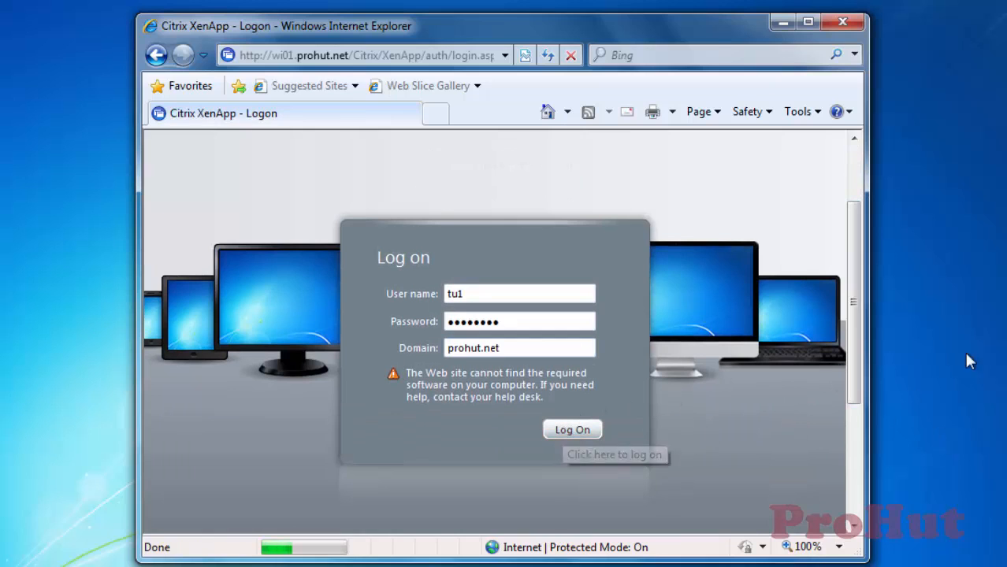
click(572, 429)
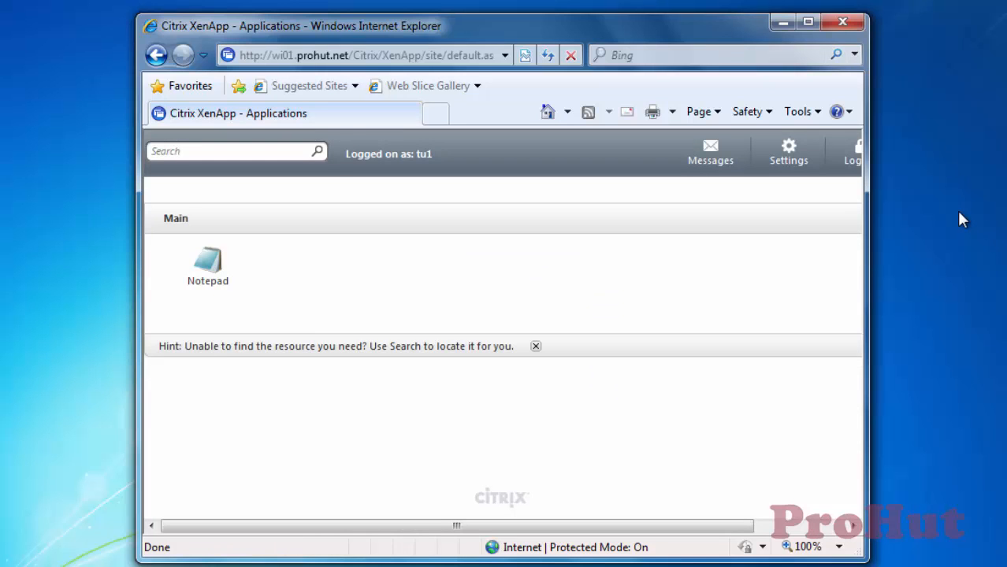
mouse_move(208, 271)
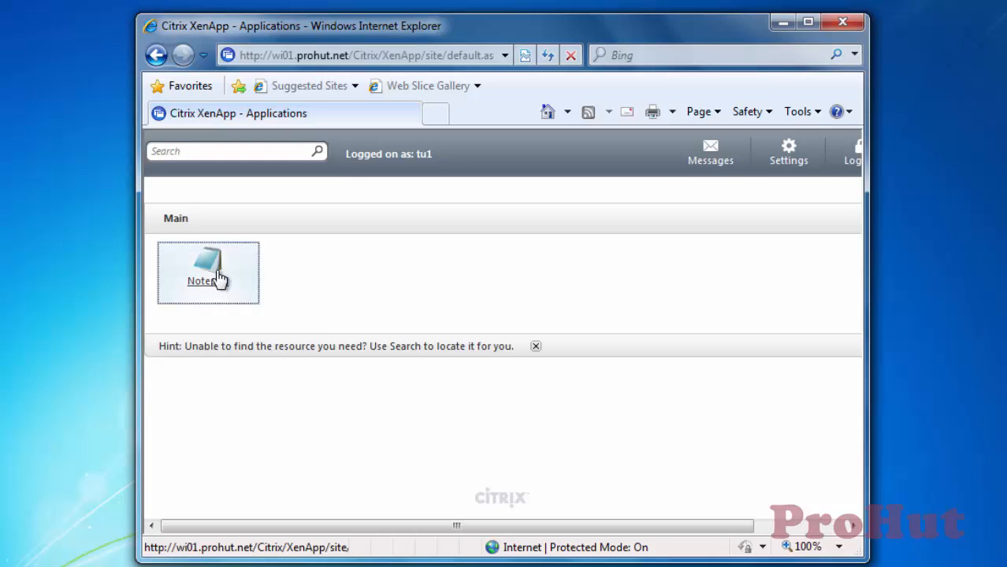
- Attempt to launch Notepad and cancel the launch.ica file download
click(208, 271)
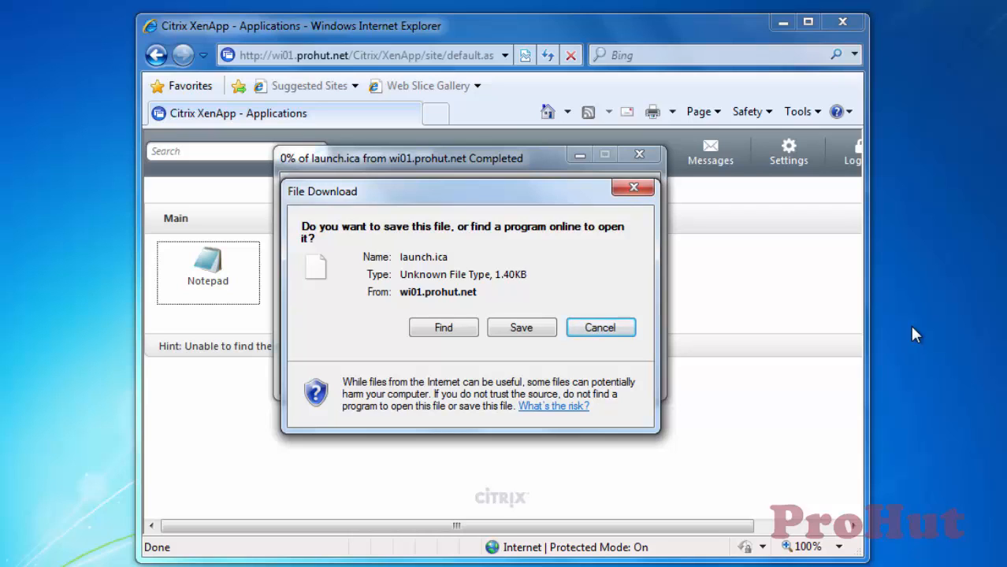
click(600, 327)
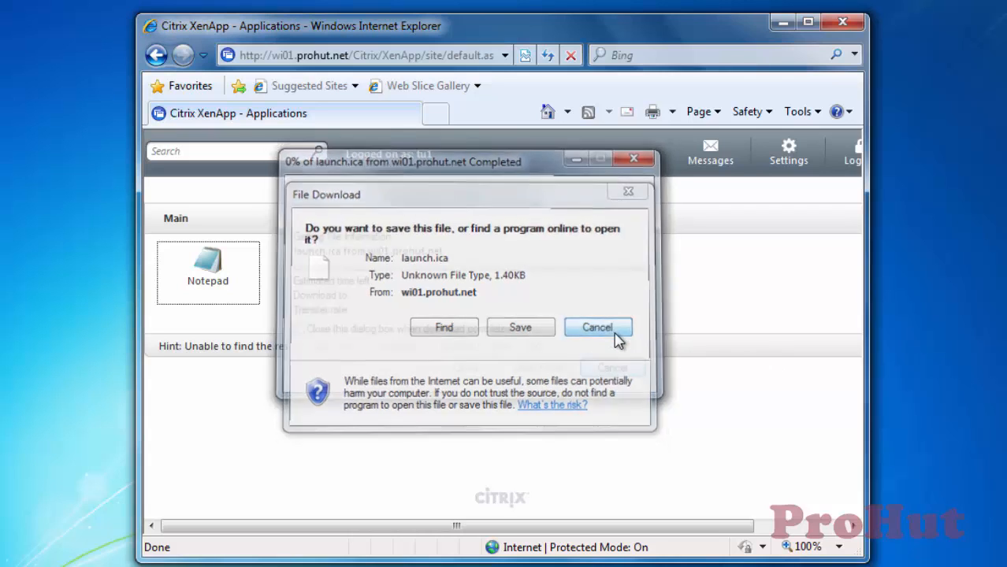
click(596, 326)
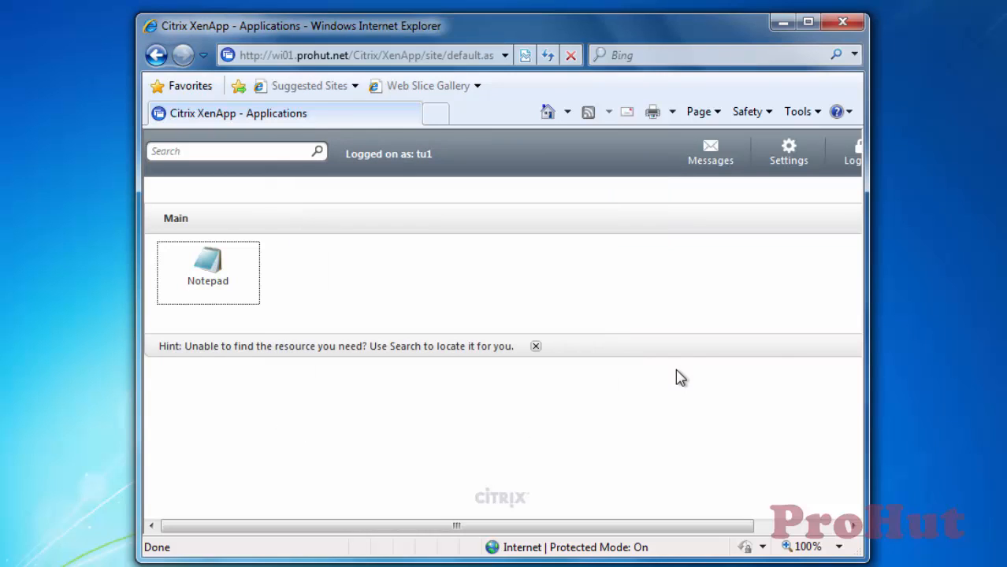
mouse_move(948, 339)
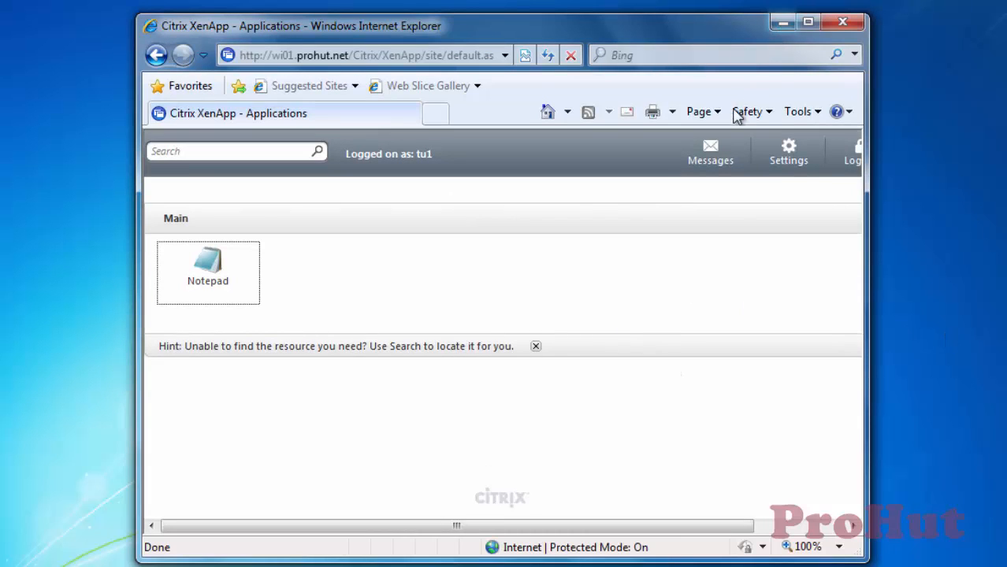
- Minimize IE and browse Computer to the XenApp DVD, triggering the autorun UAC prompt
click(842, 22)
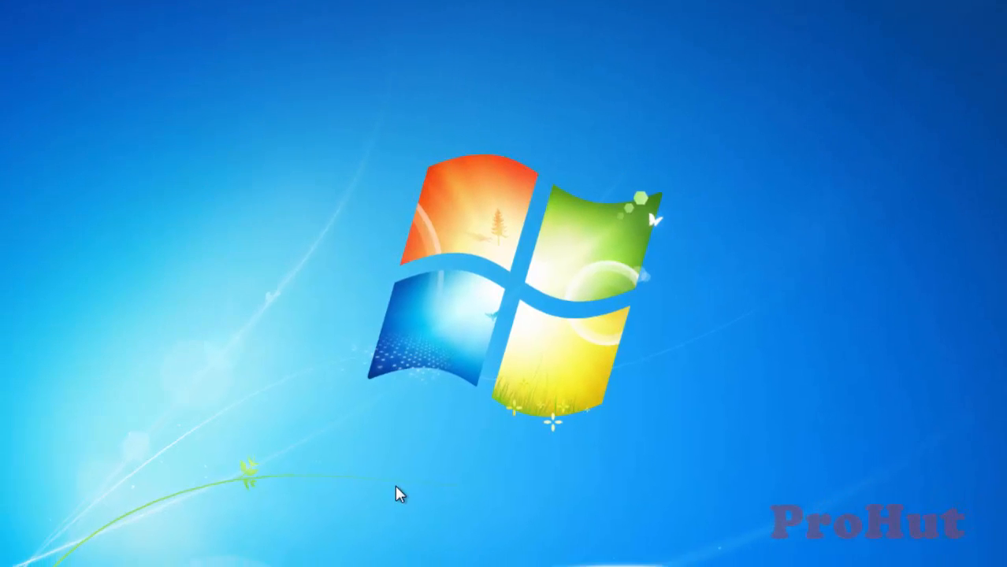
click(19, 548)
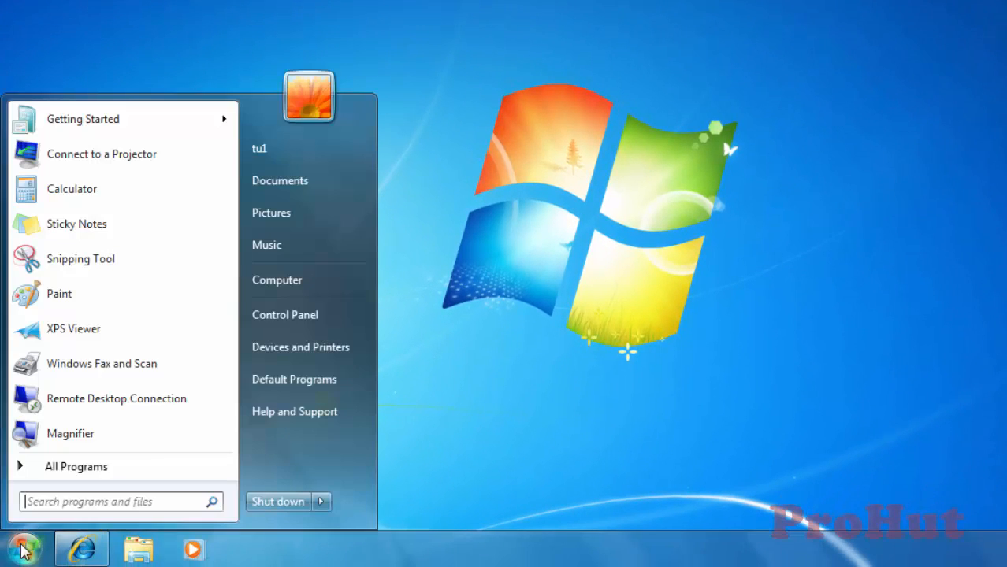
click(277, 280)
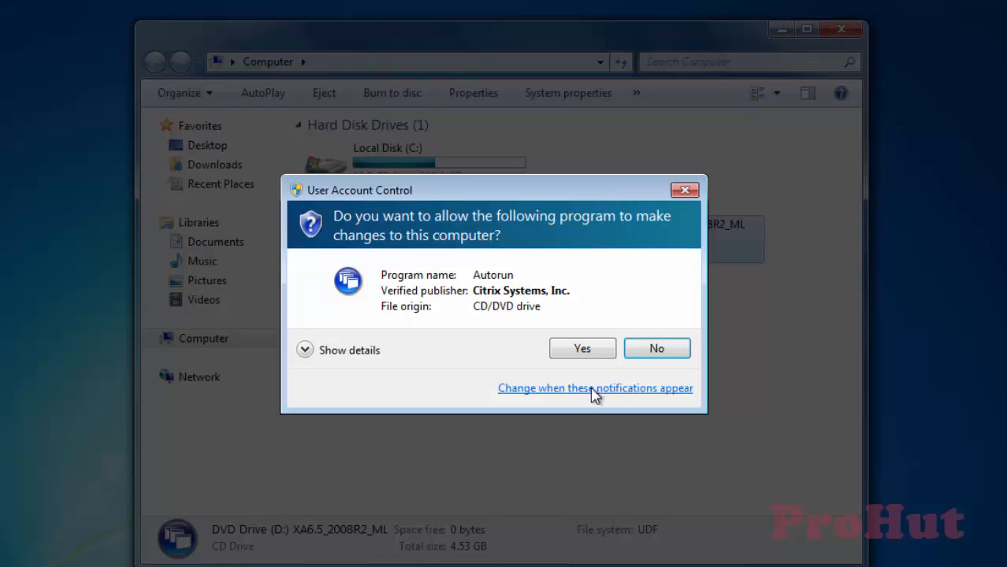
- Allow the autorun and navigate Common Components to the Citrix Receiver installer
click(581, 348)
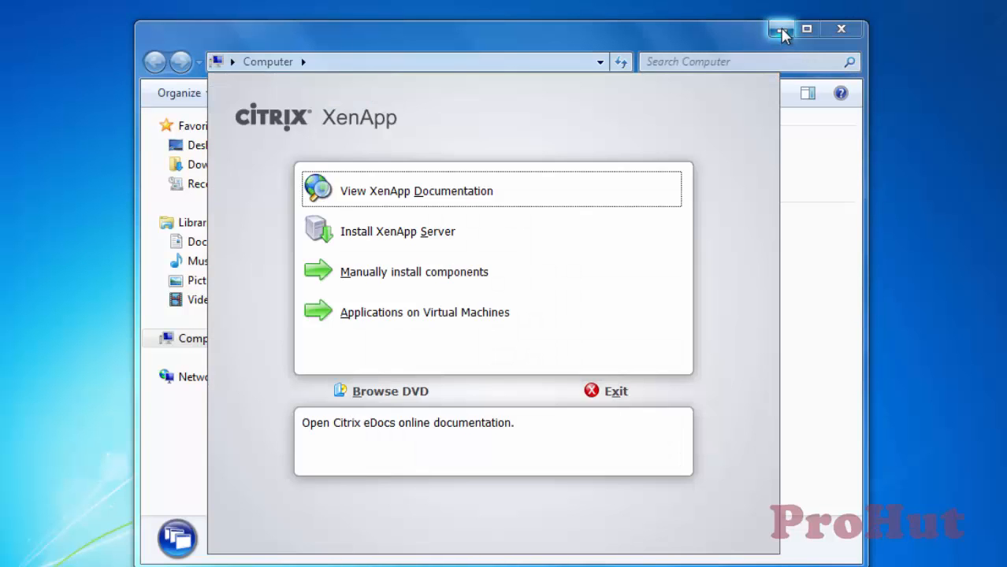
click(780, 29)
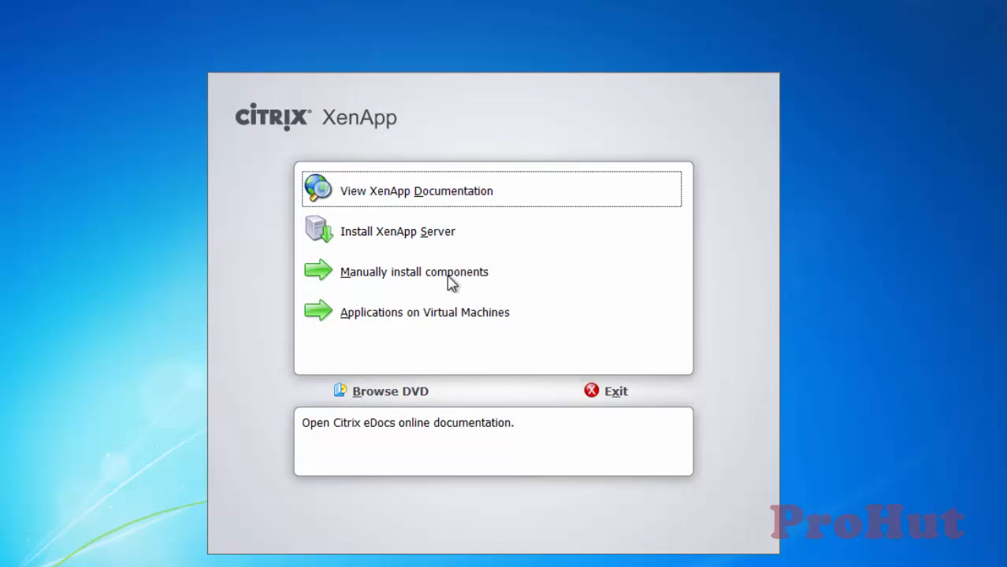
click(413, 271)
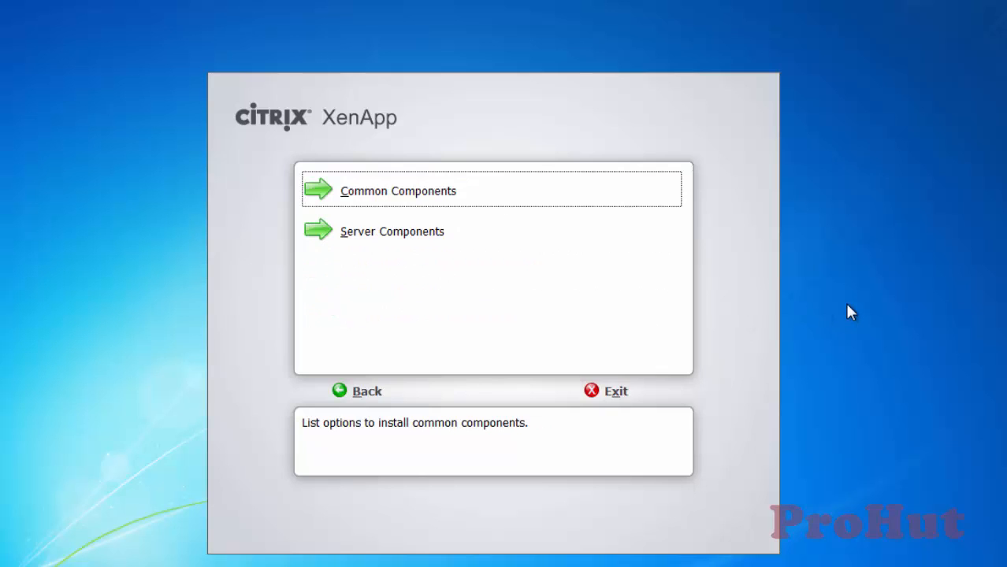
click(397, 190)
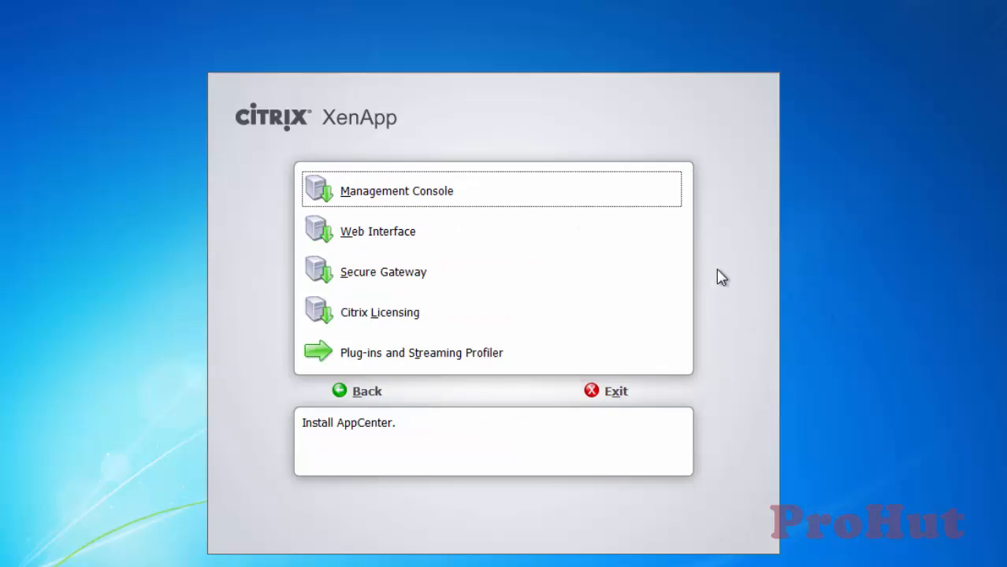
mouse_move(800, 294)
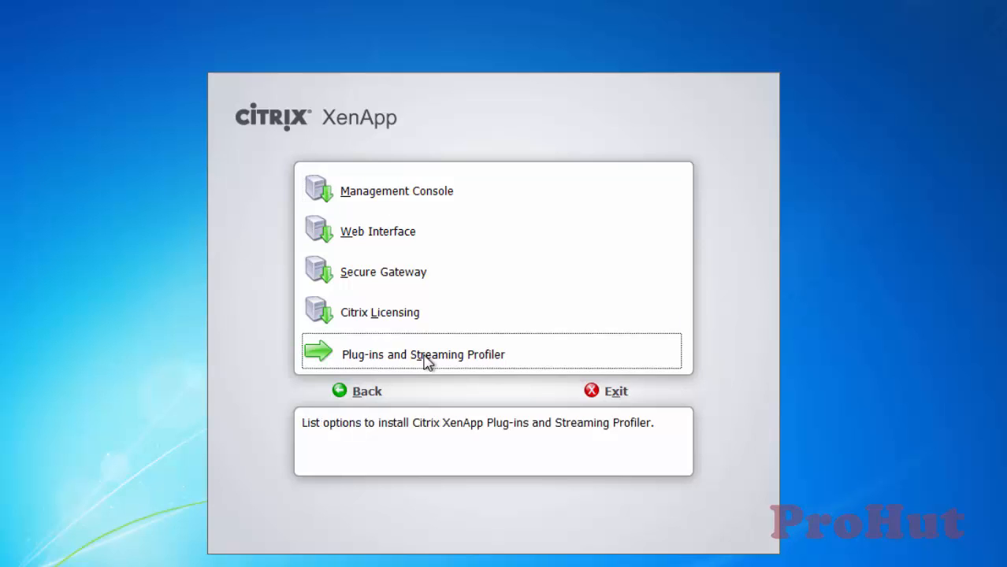
click(422, 353)
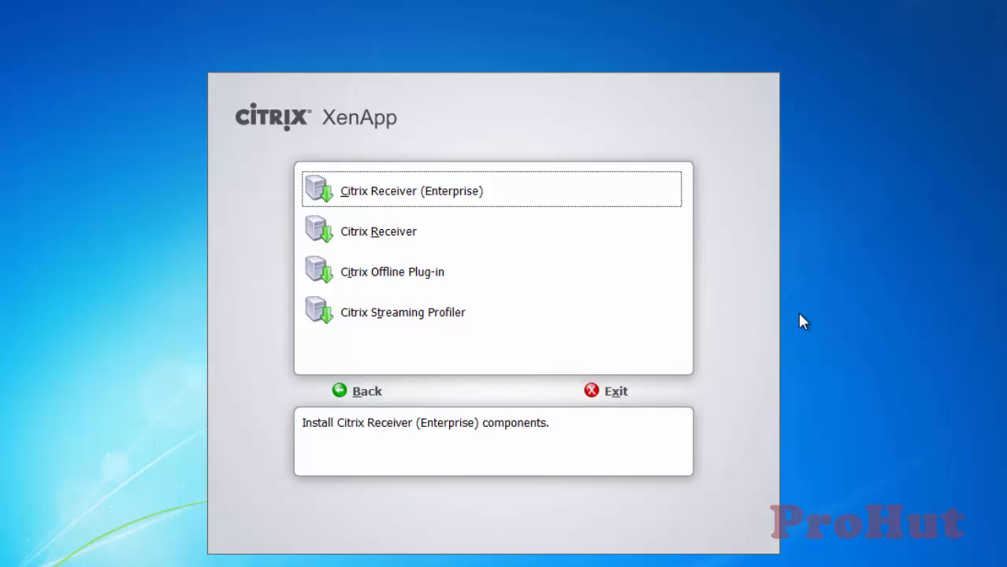
mouse_move(706, 291)
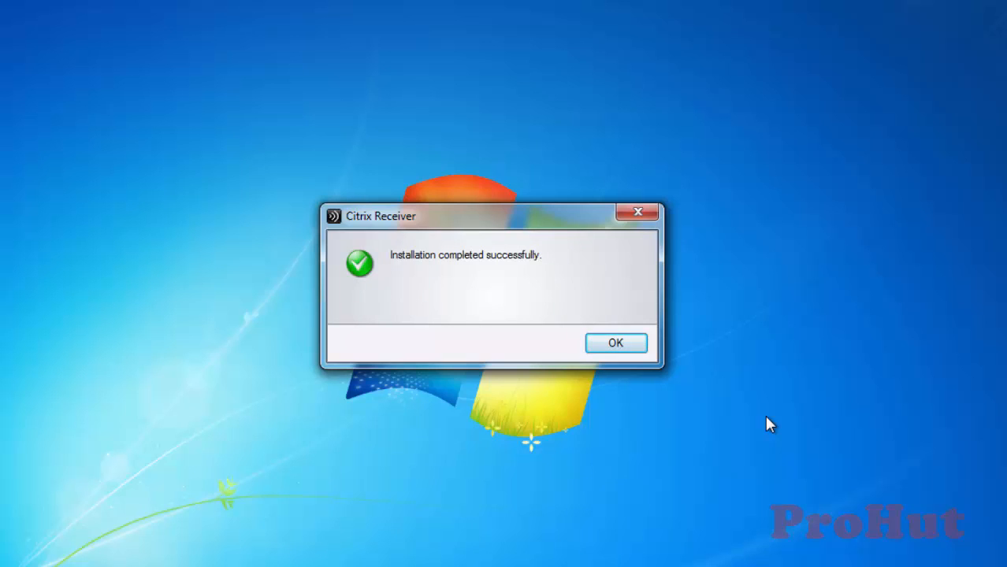
mouse_move(616, 343)
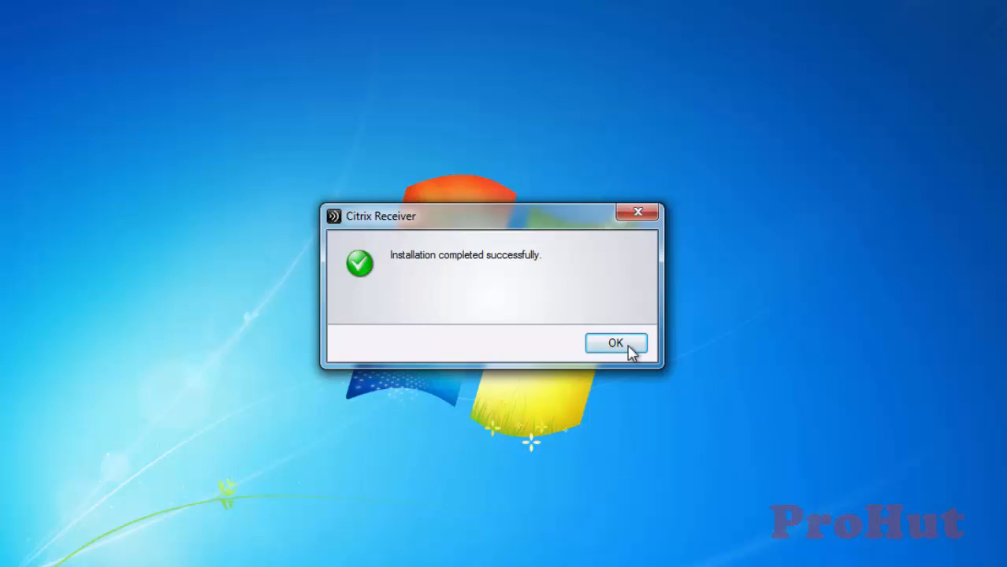
- Acknowledge Citrix Receiver's successful installation message
click(616, 344)
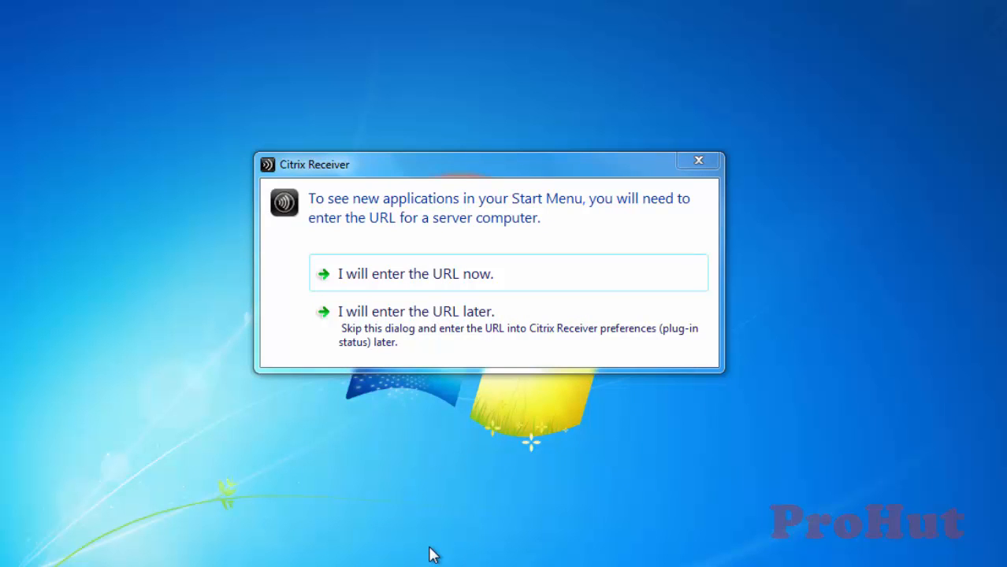
mouse_move(517, 323)
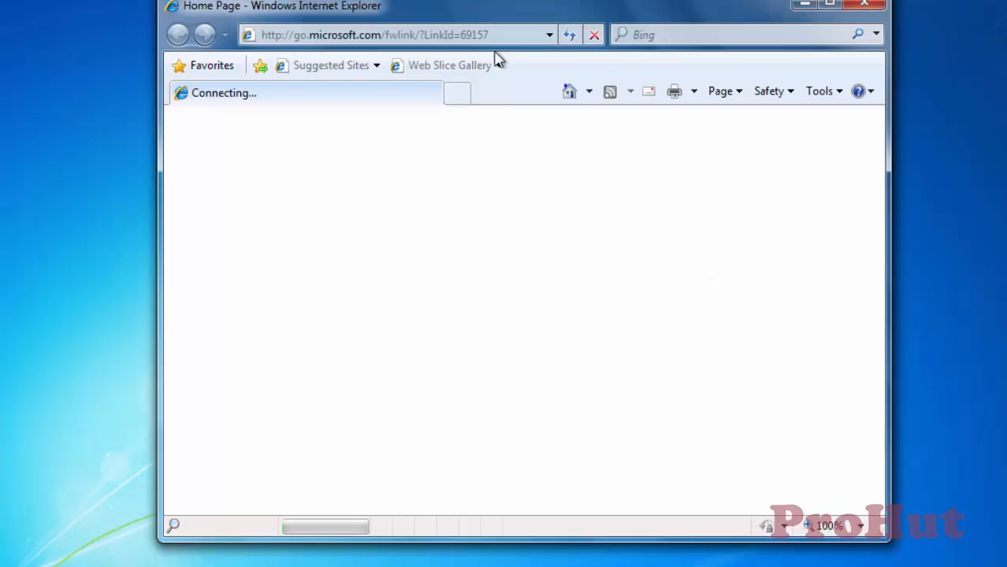
- Browse to the Web Interface, run the Citrix add-on and continue to the logon page
click(593, 35)
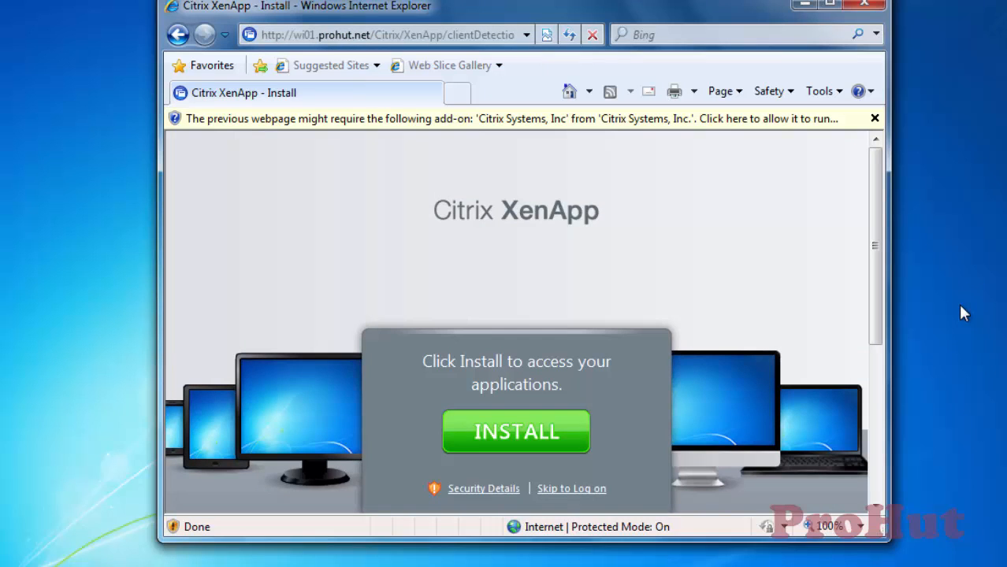
click(512, 119)
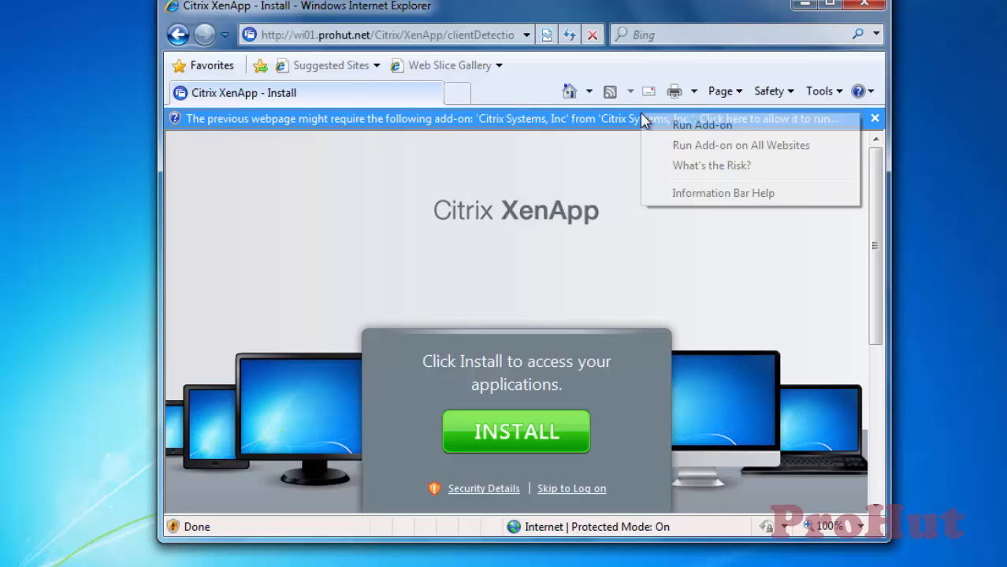
mouse_move(701, 129)
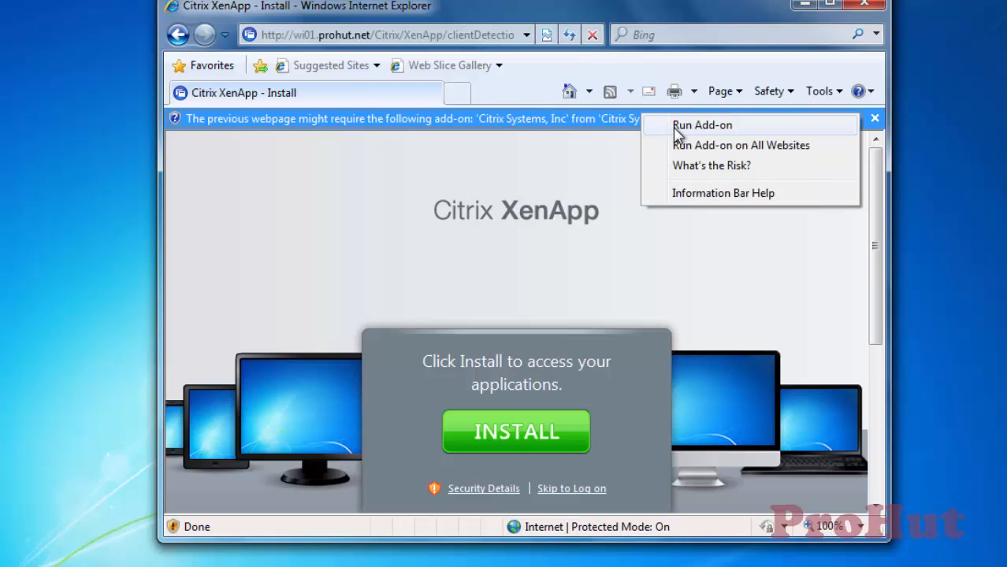
click(701, 124)
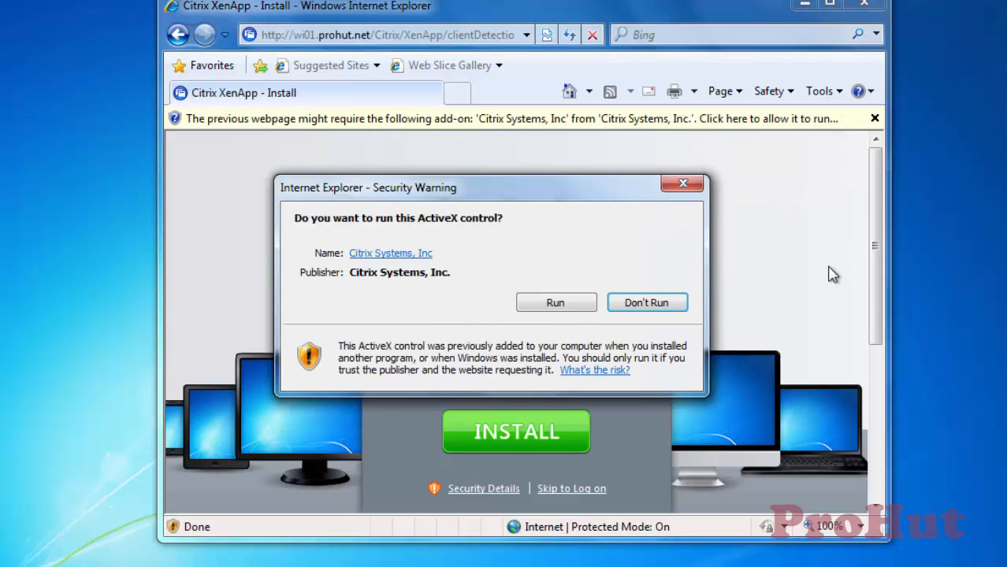
mouse_move(942, 316)
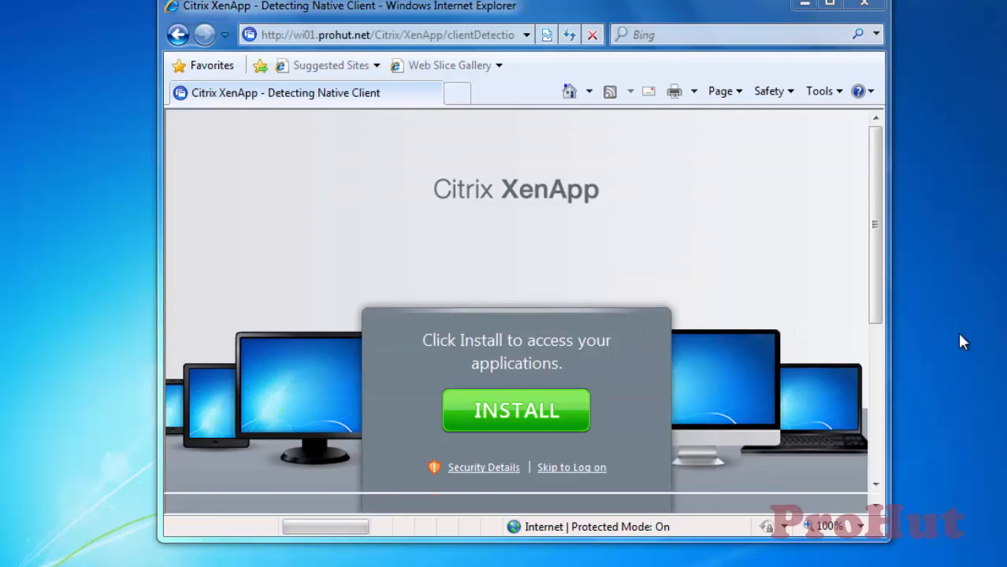
mouse_move(973, 331)
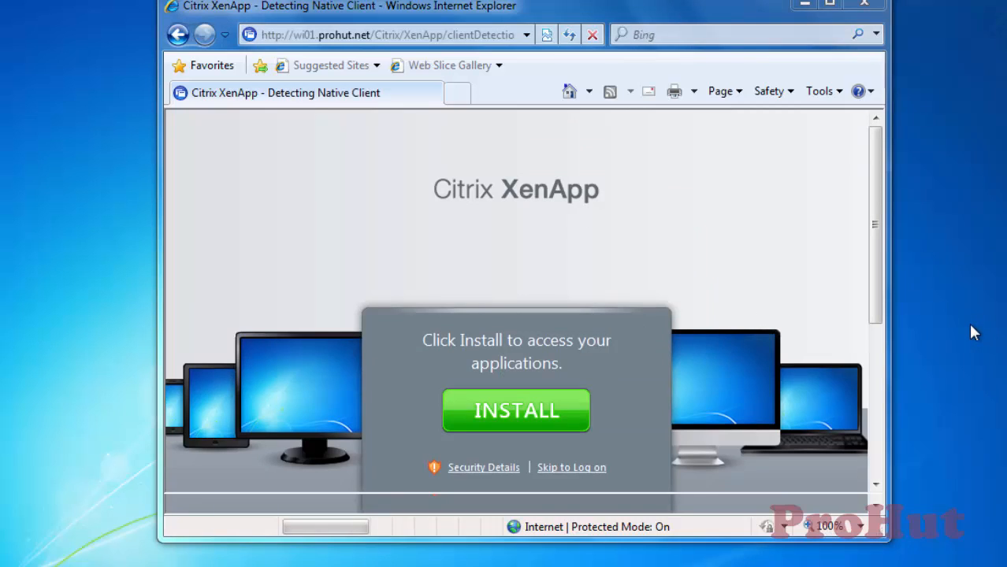
click(515, 410)
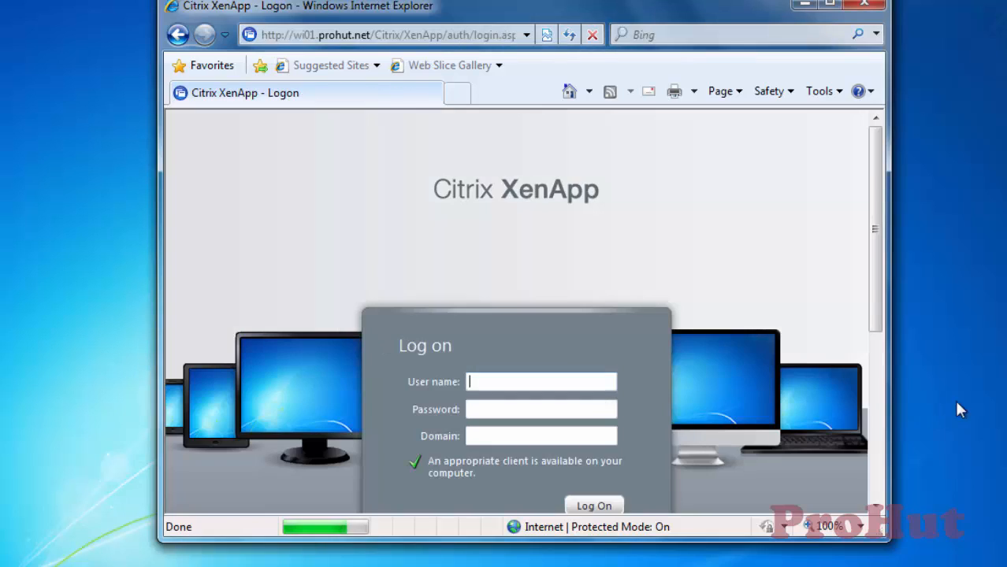
mouse_move(967, 405)
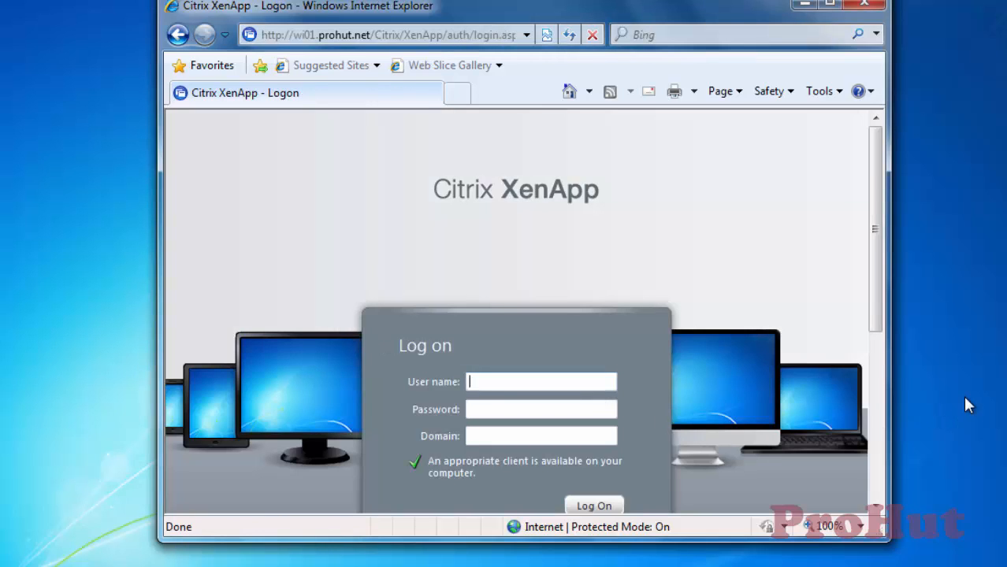
- Log on to the Web Interface as tu1 in the prohut.net domain
text(tu)
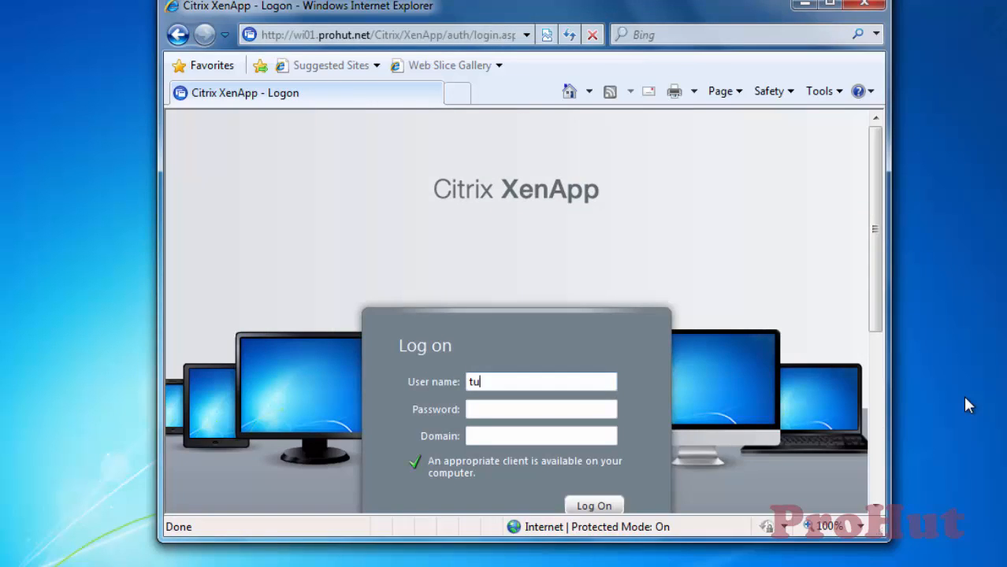
text(1)
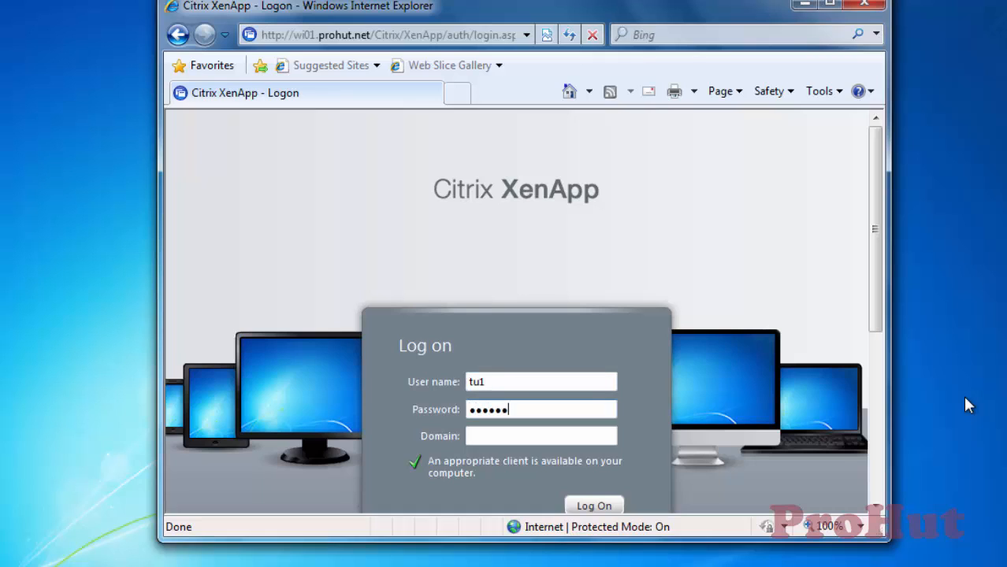
text(pr)
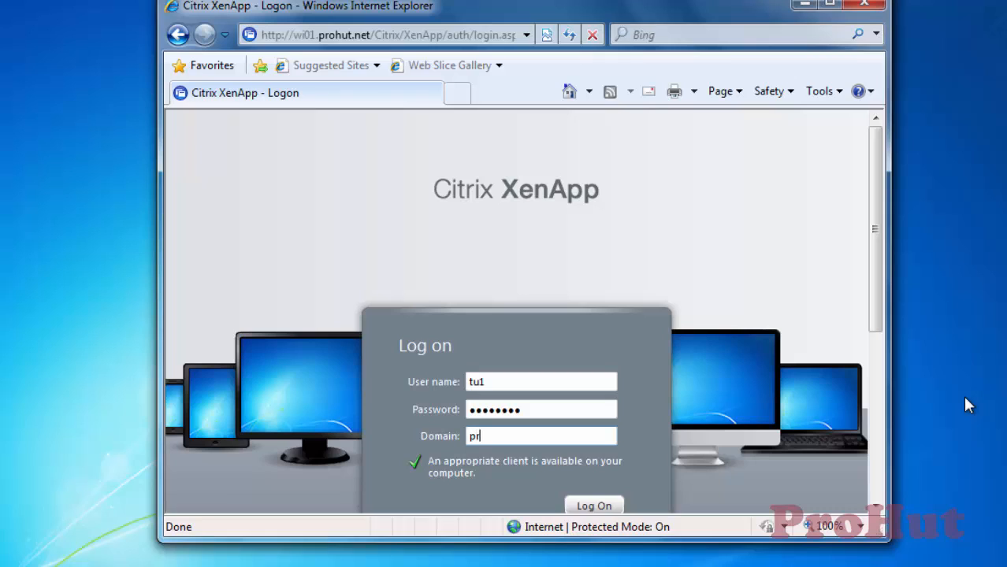
text(ohut.net)
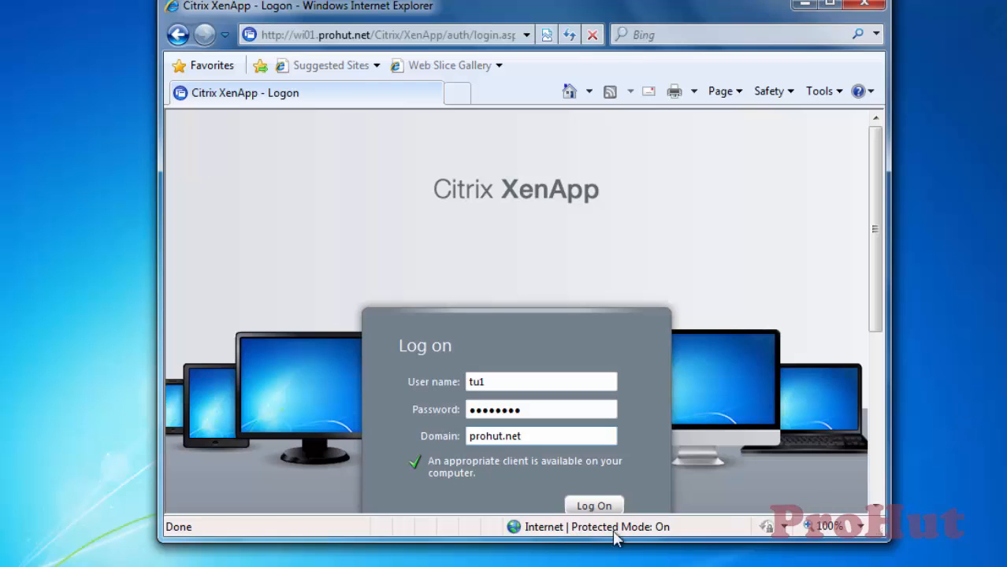
click(593, 504)
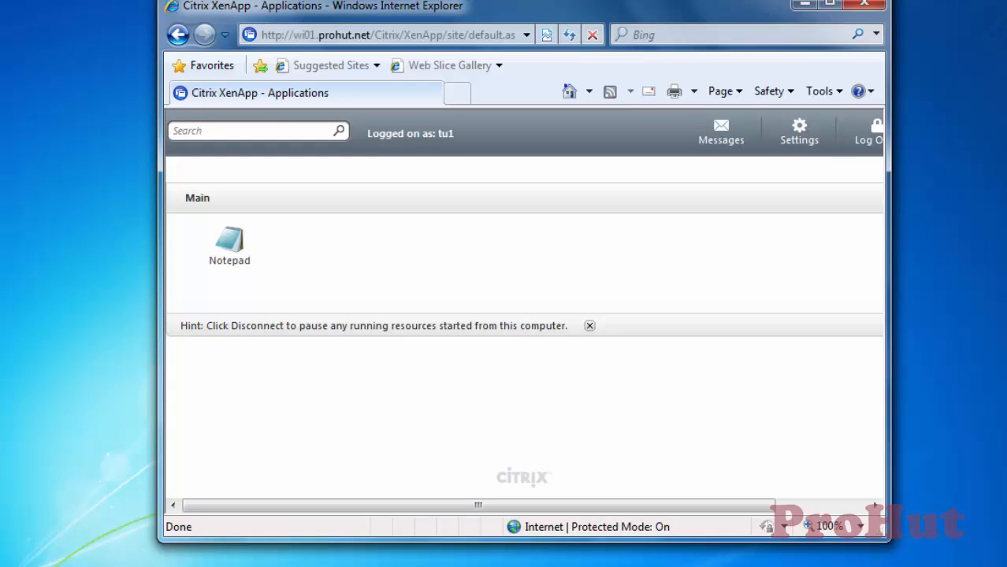
mouse_move(230, 249)
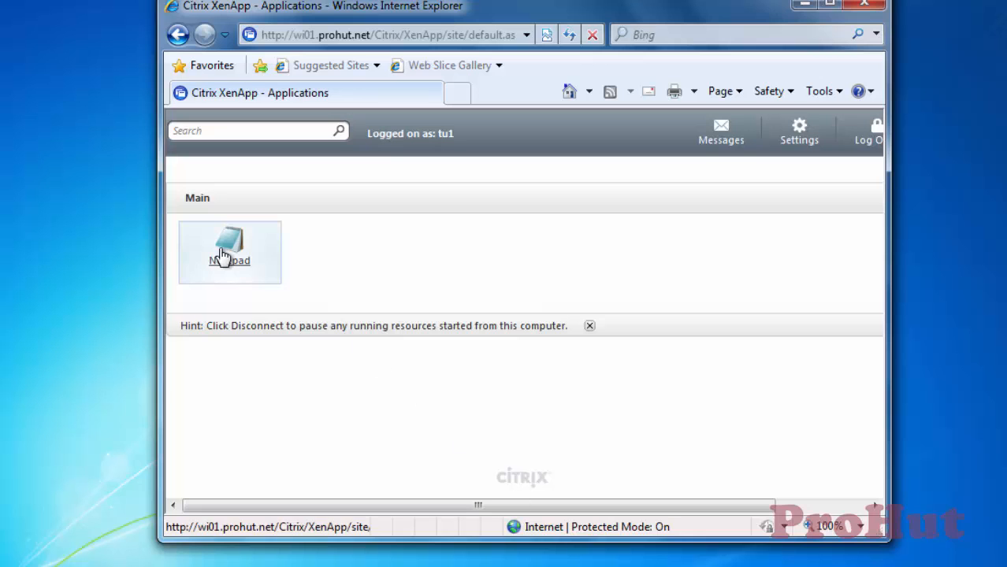
- Launch the published Notepad and allow its Citrix content through IE security
click(231, 250)
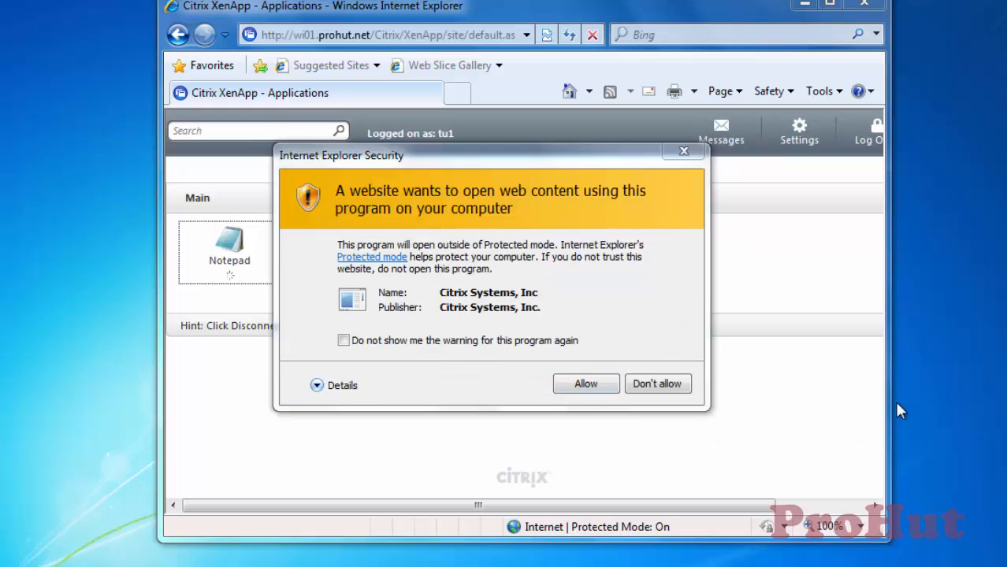
click(585, 384)
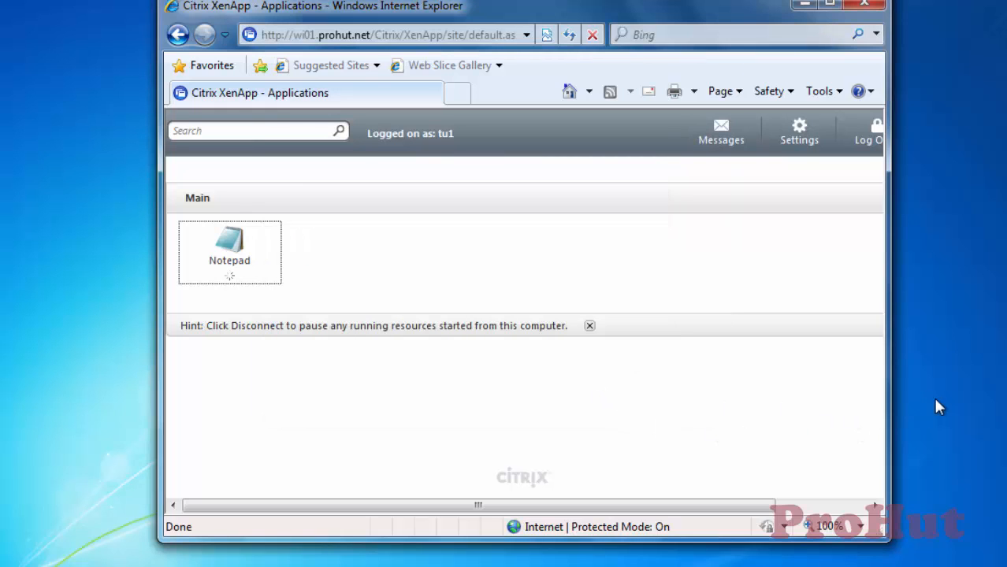